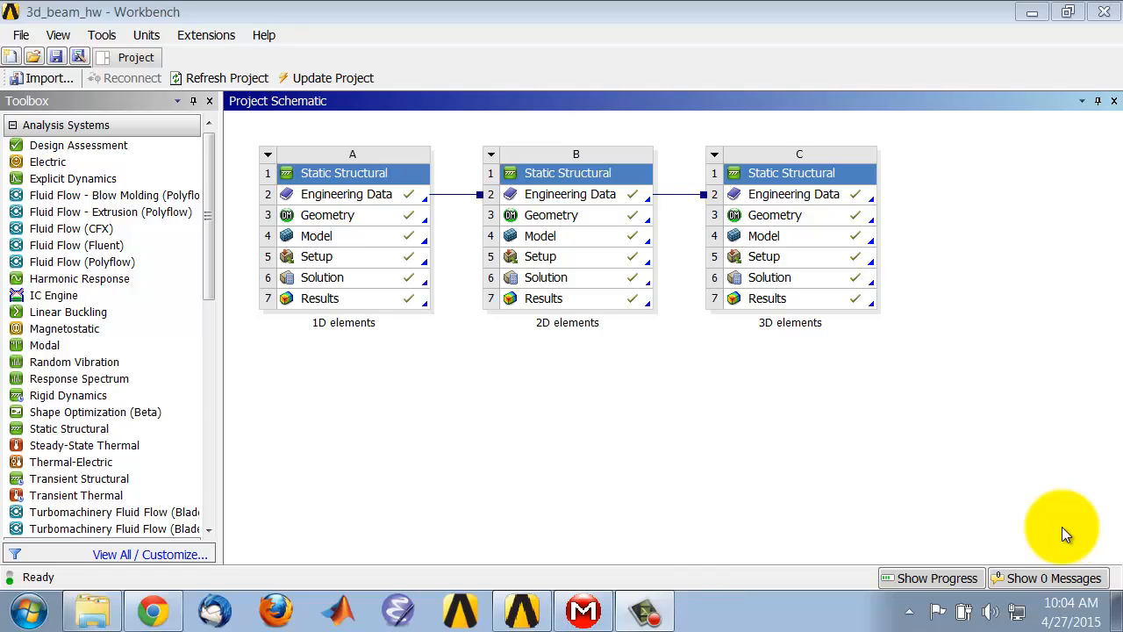
mouse_move(358, 288)
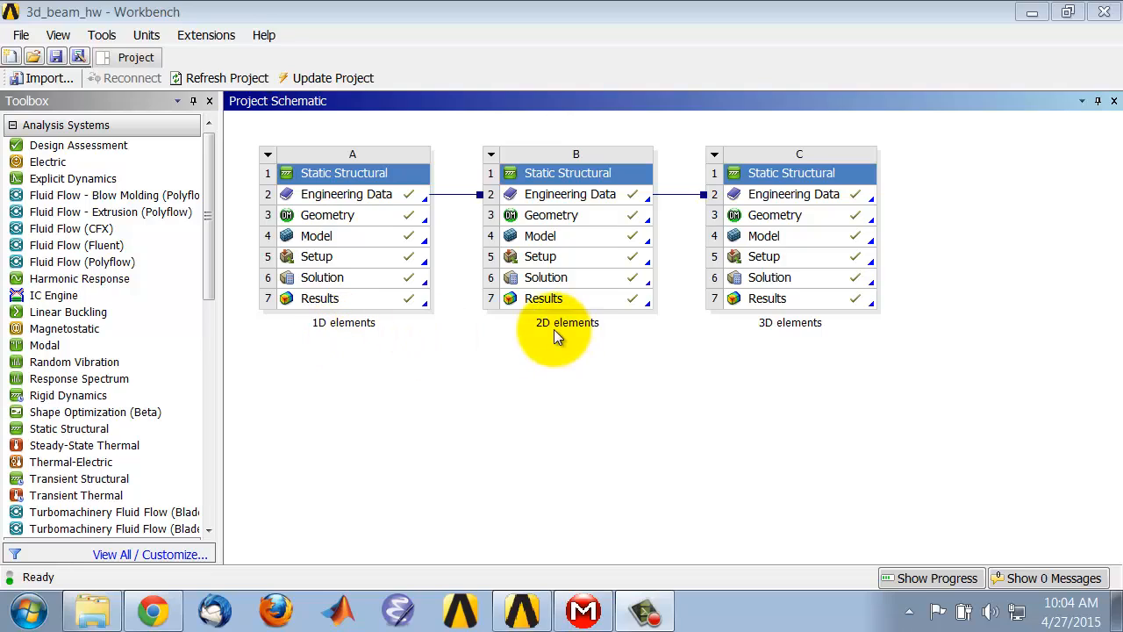
mouse_move(687, 267)
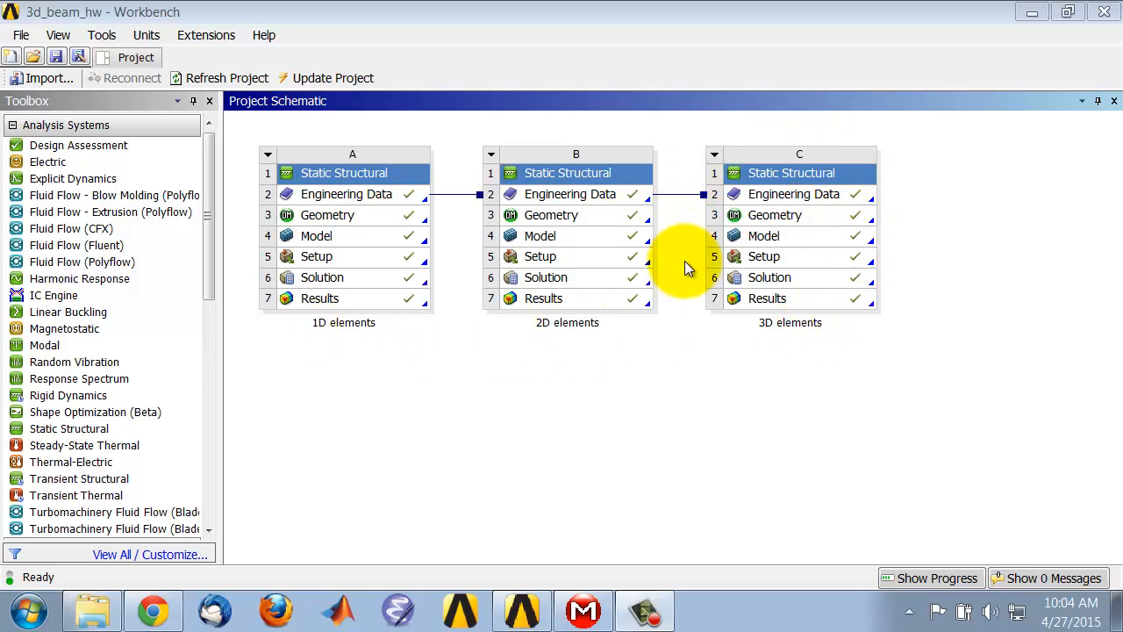
mouse_move(763, 256)
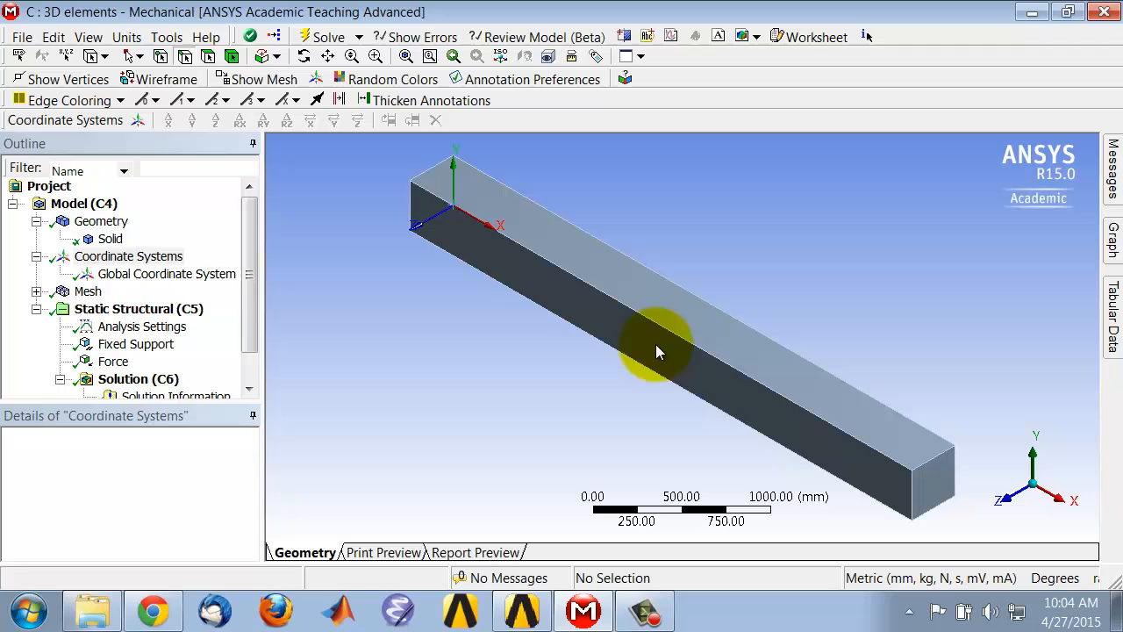
mouse_move(705, 312)
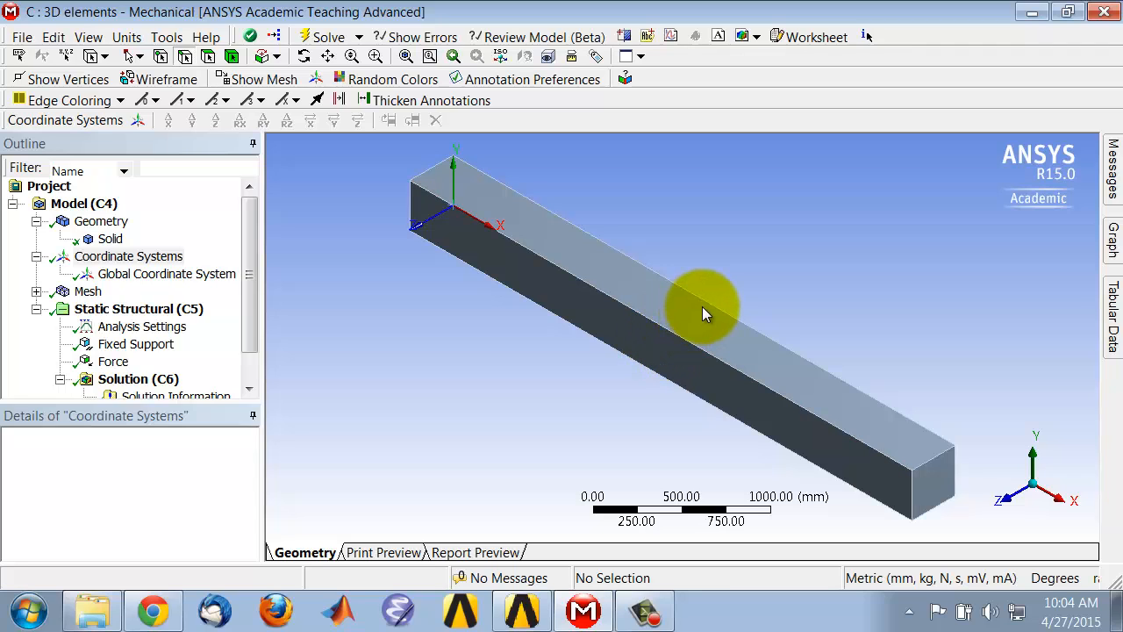
mouse_move(1014, 509)
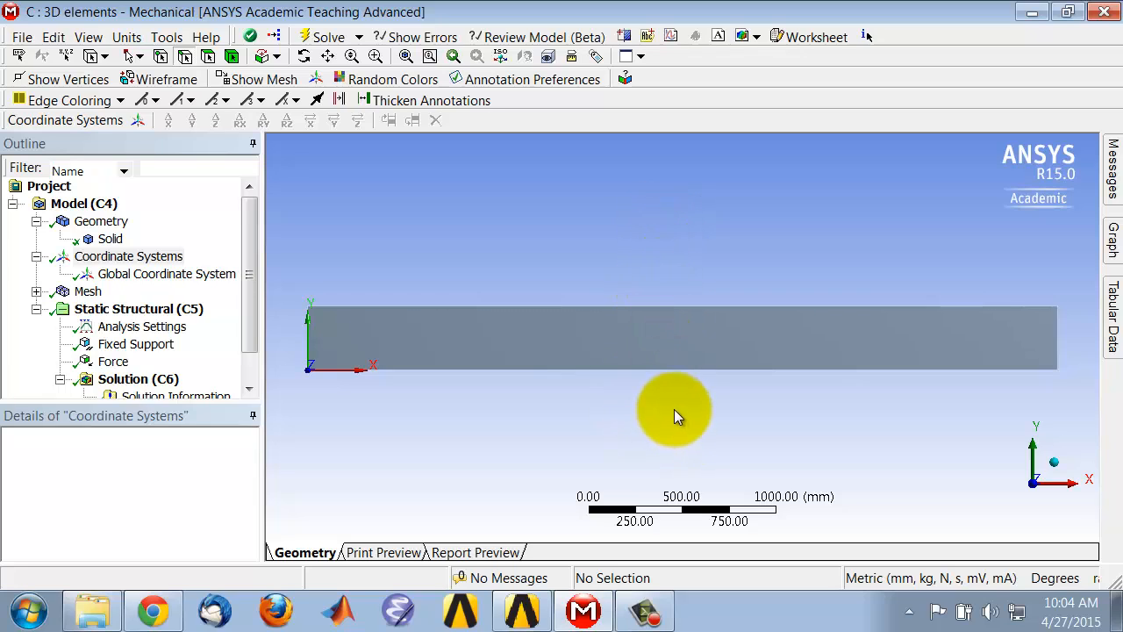
mouse_move(670, 414)
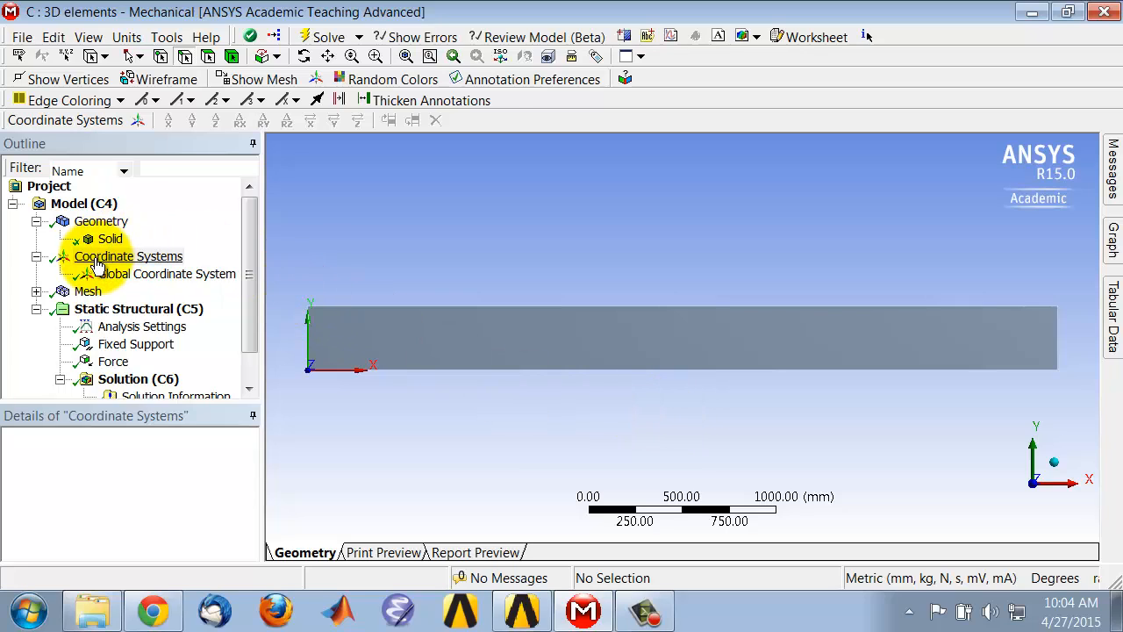
Create a Cartesian coordinate system on the beam's long side face, origin at X = 2000 mm
left_click(128, 256)
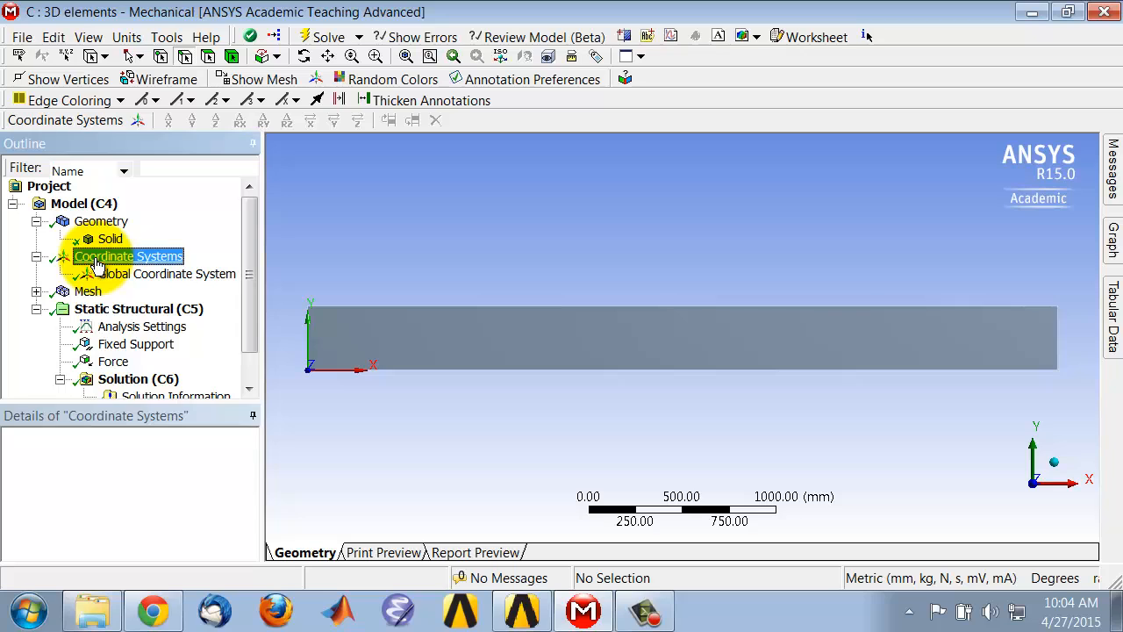
mouse_move(232, 57)
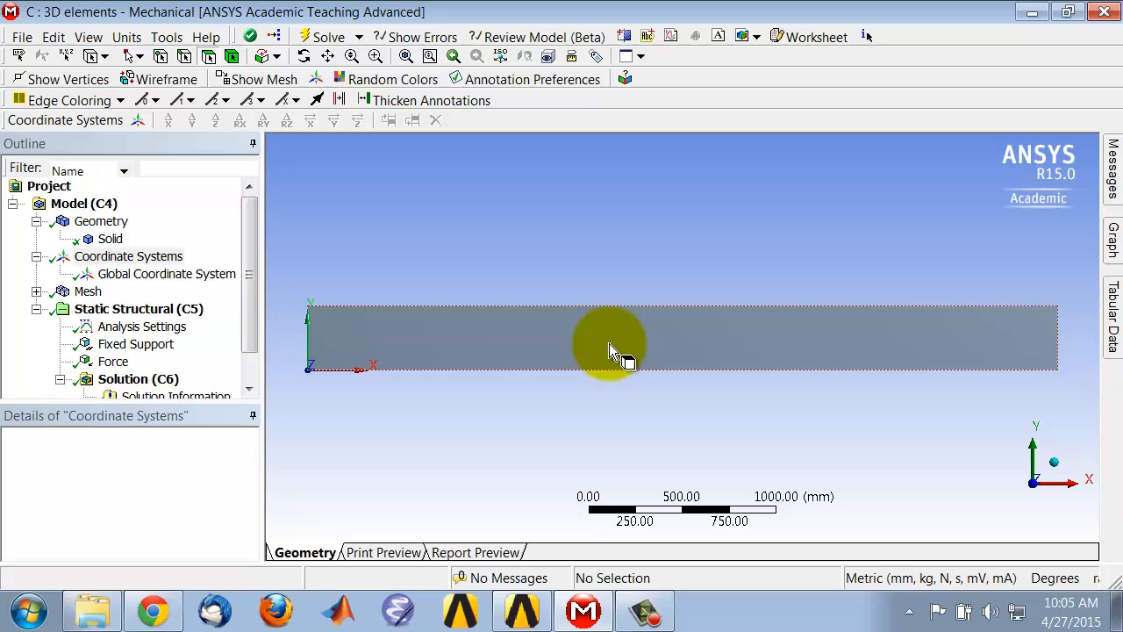
left_click(609, 347)
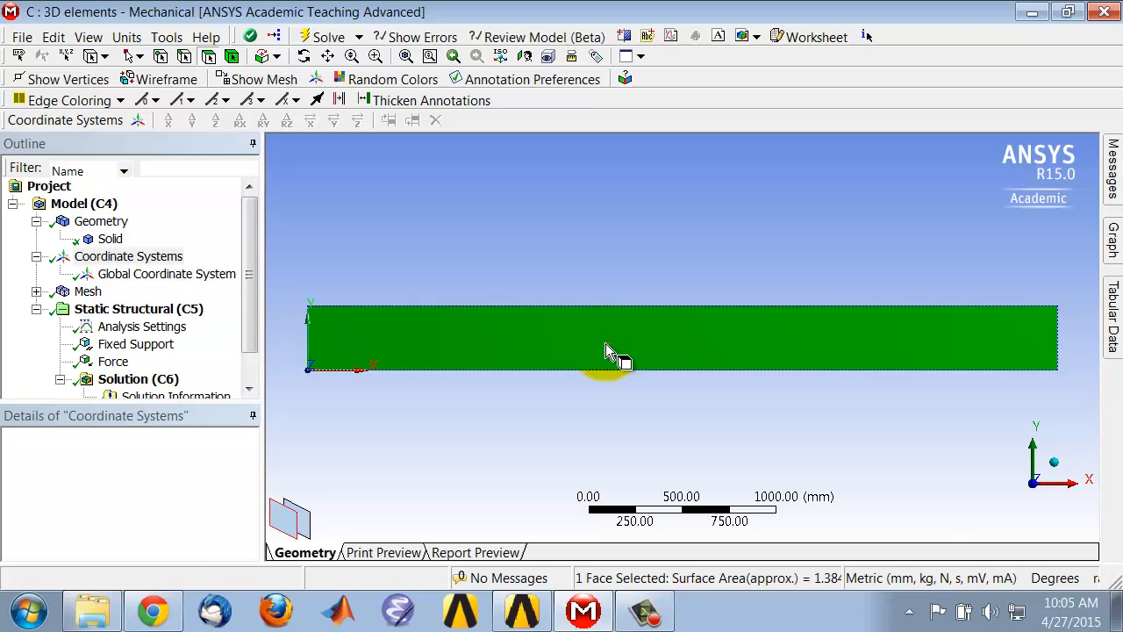
left_click_drag(610, 350, 421, 448)
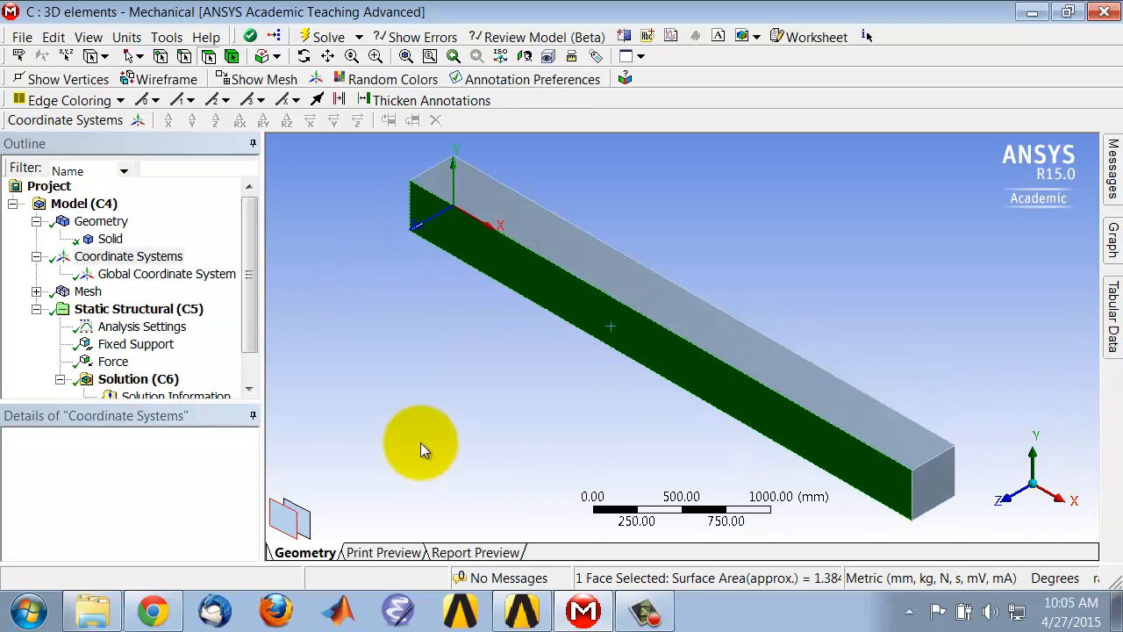
mouse_move(463, 419)
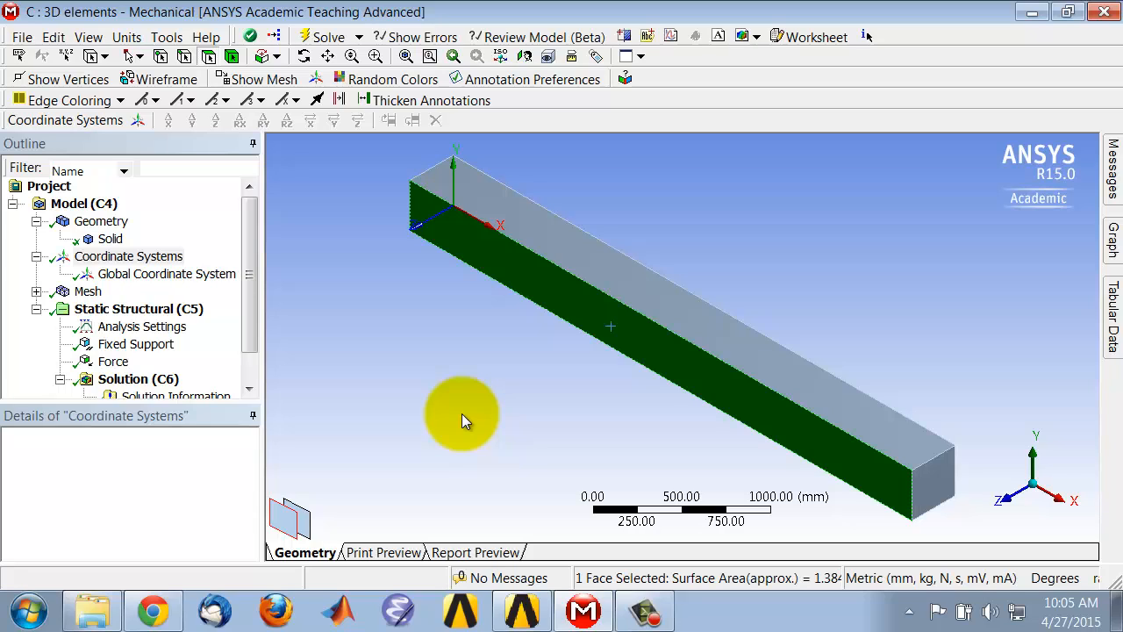
mouse_move(119, 184)
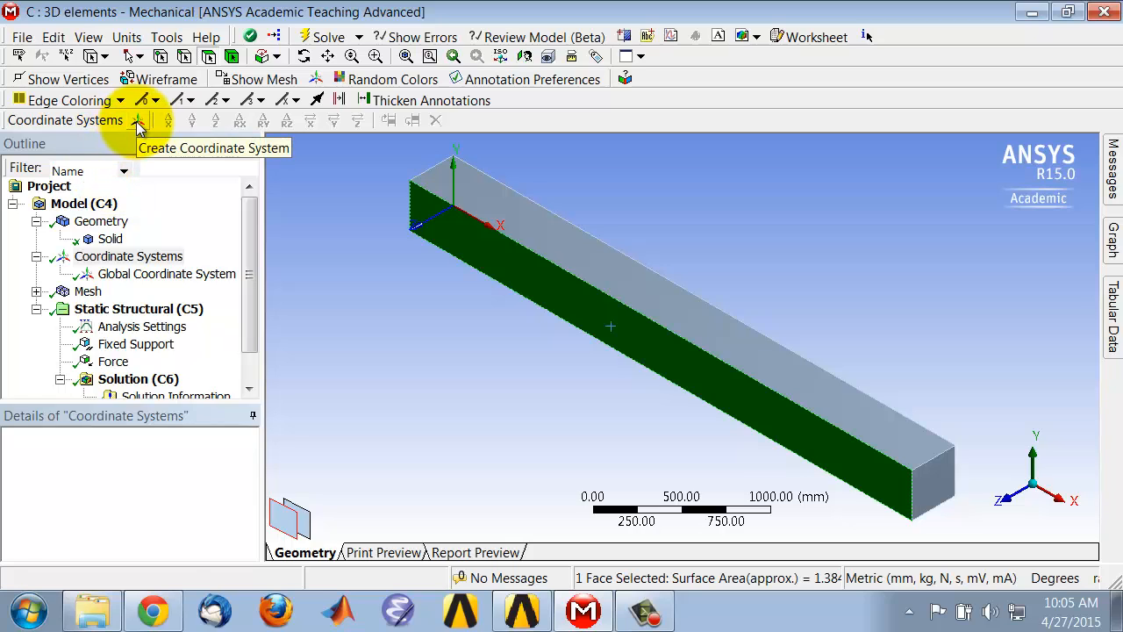
left_click(137, 119)
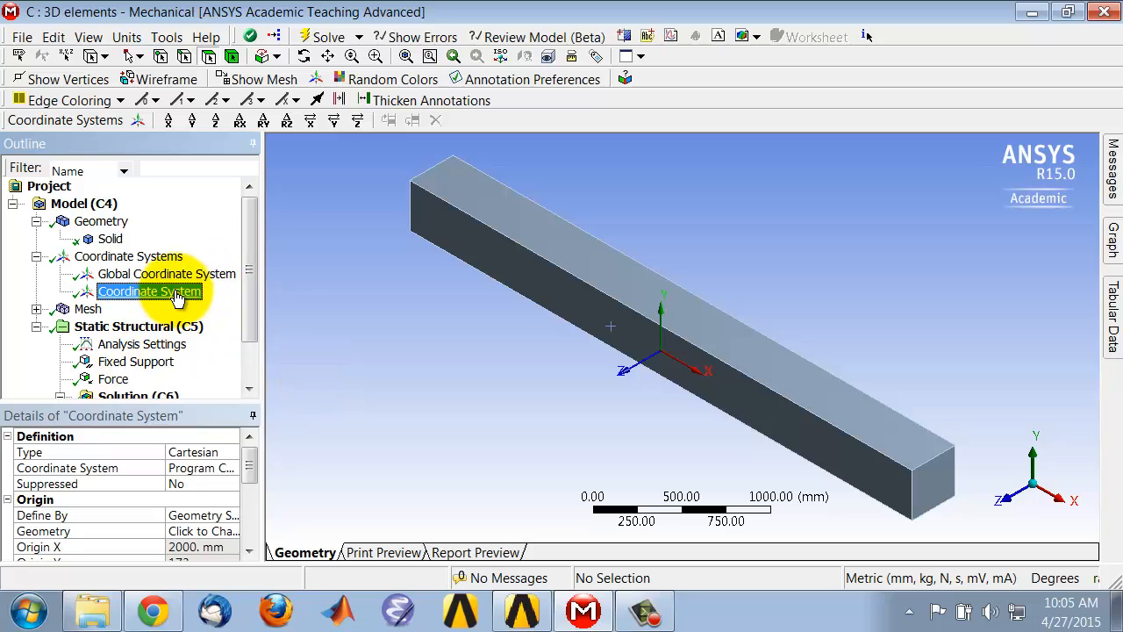
Rename the coordinate system 'My Coordinate System' and add a 90° Rotate Y transformation
right_click(149, 291)
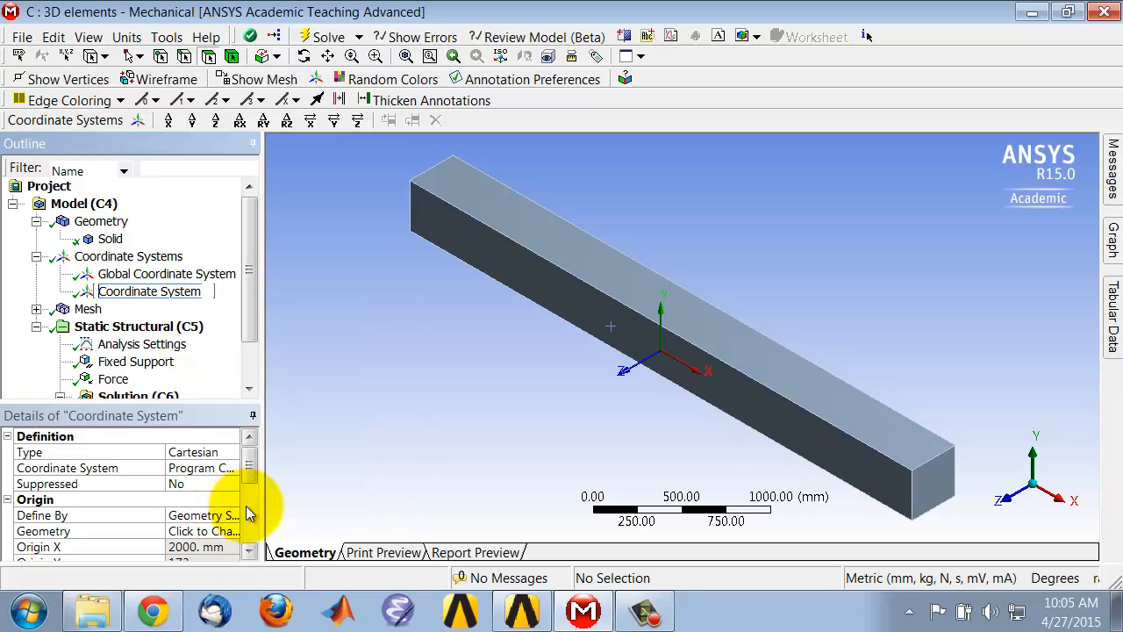
type("My Coordinate System")
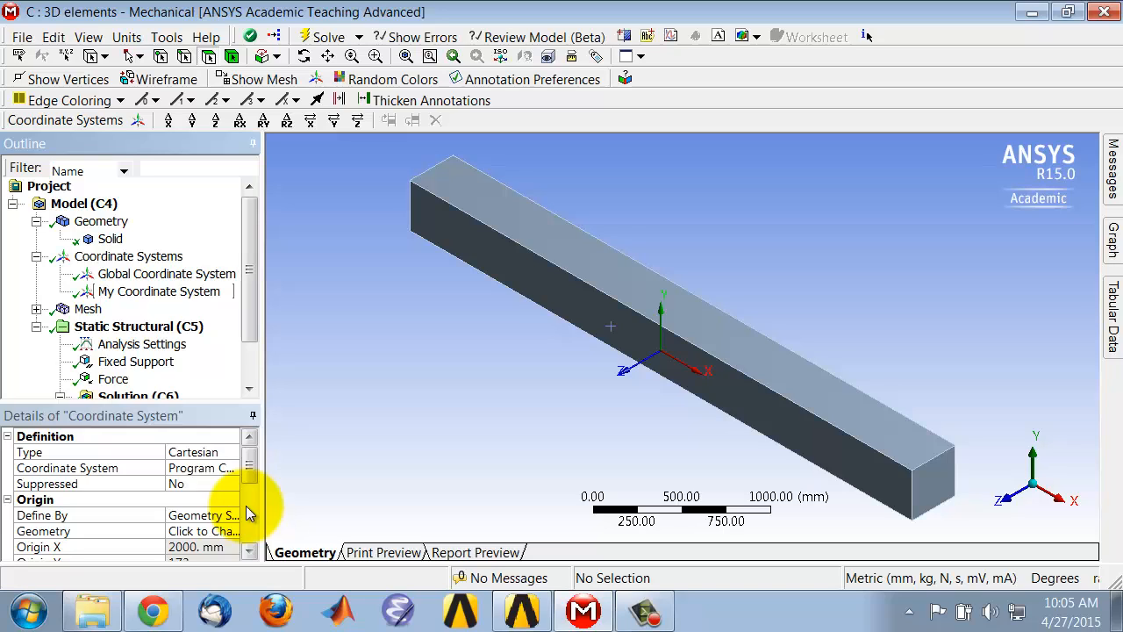
mouse_move(673, 392)
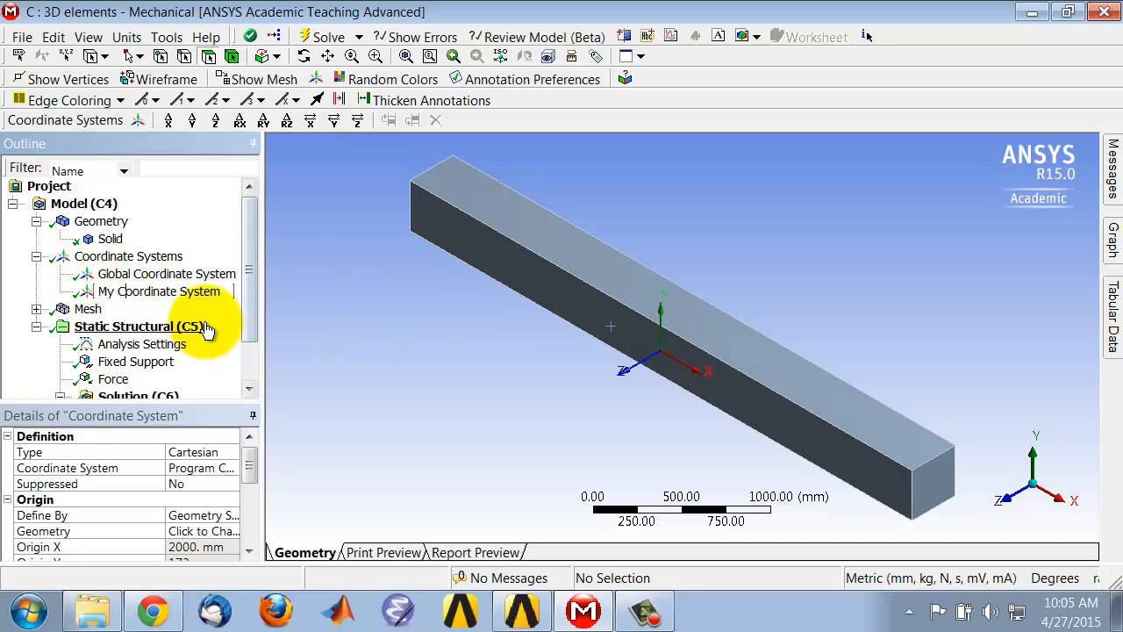
left_click(158, 291)
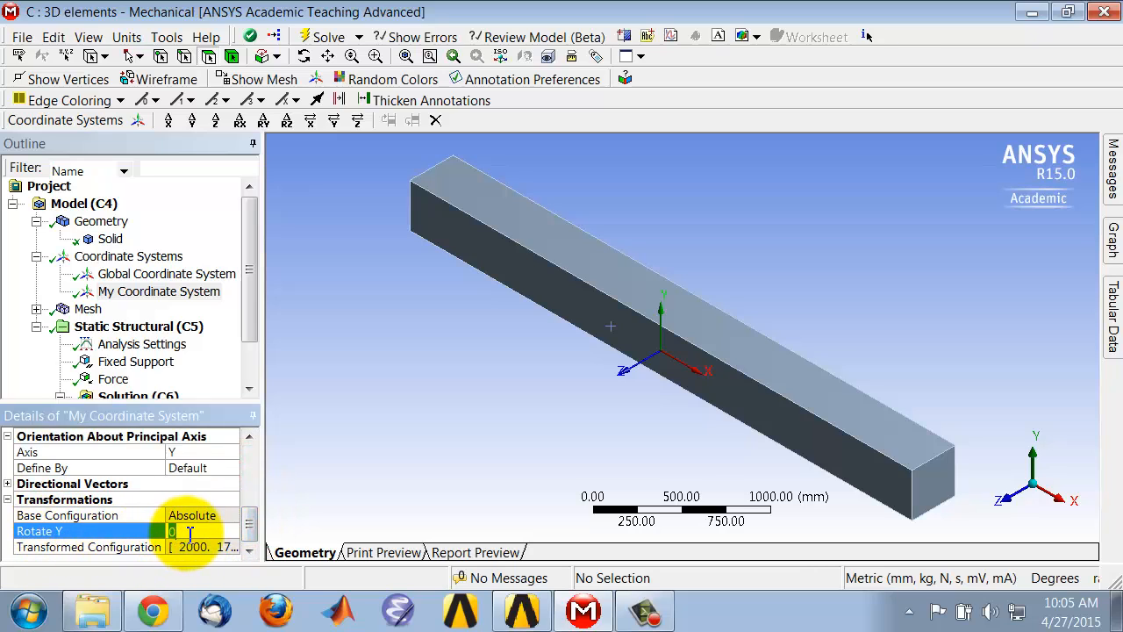
type("90. °")
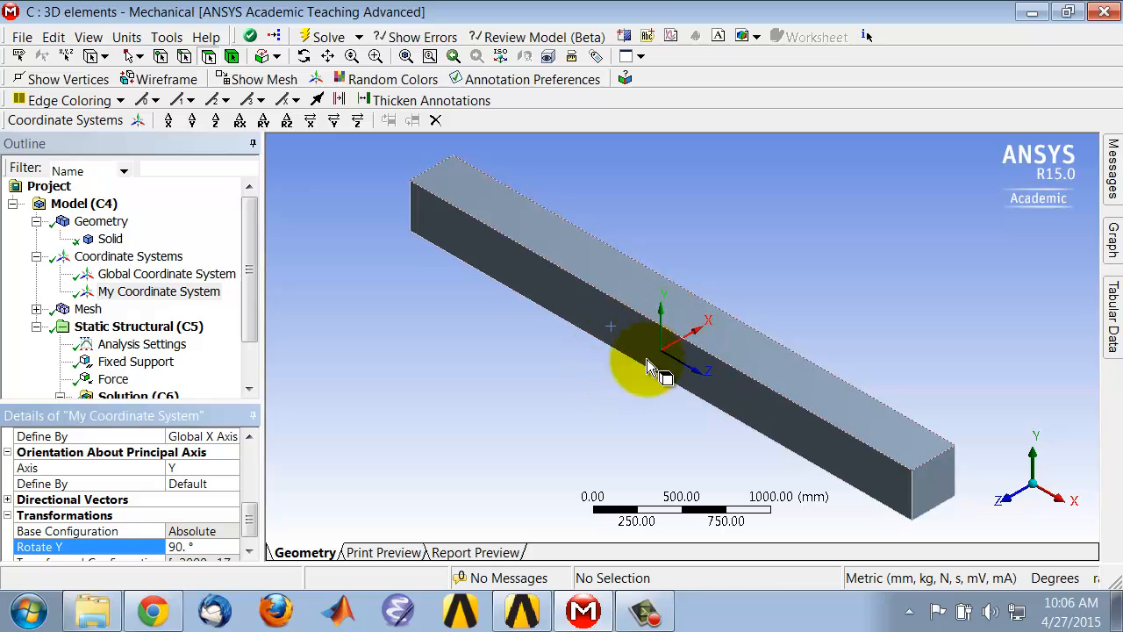
mouse_move(618, 395)
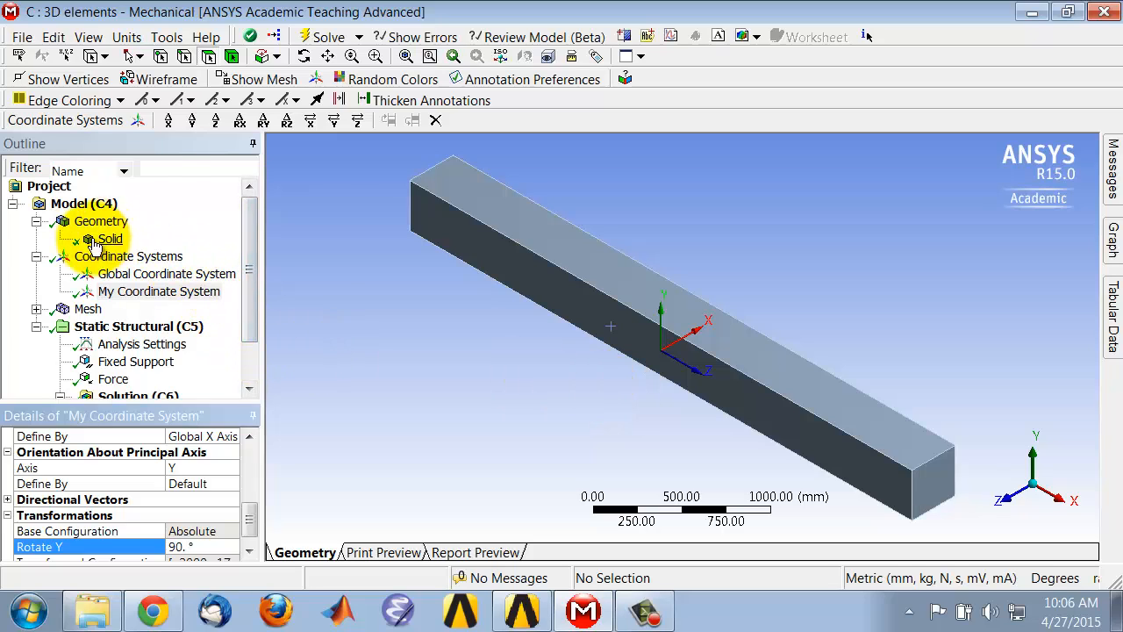
Insert a Construction Geometry surface placed on My Coordinate System at mid-span
left_click(83, 203)
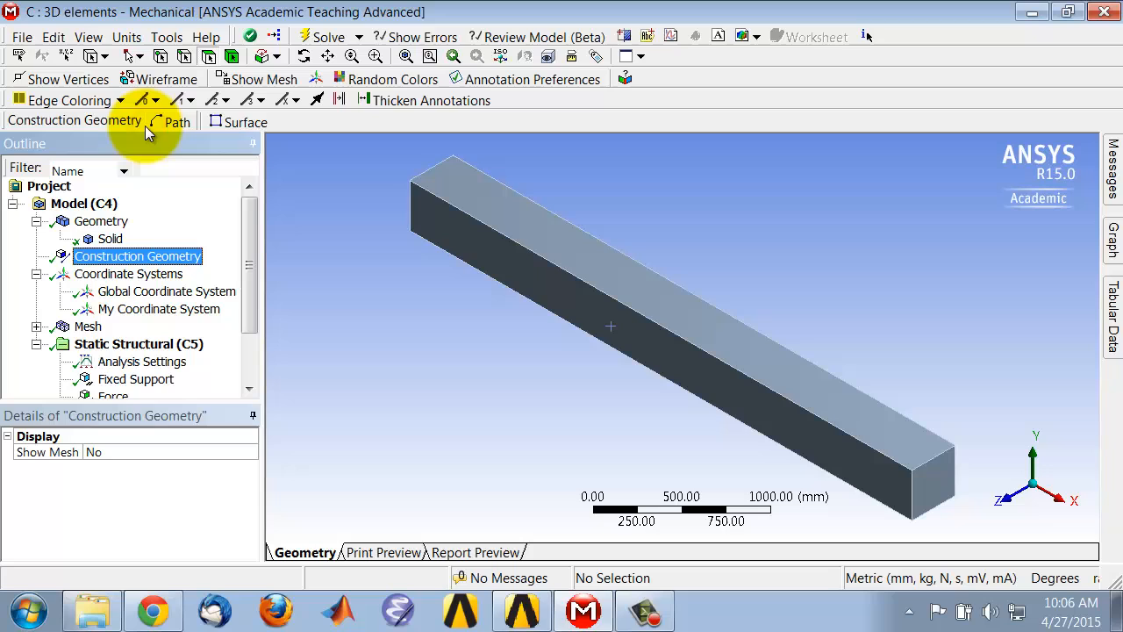
mouse_move(176, 132)
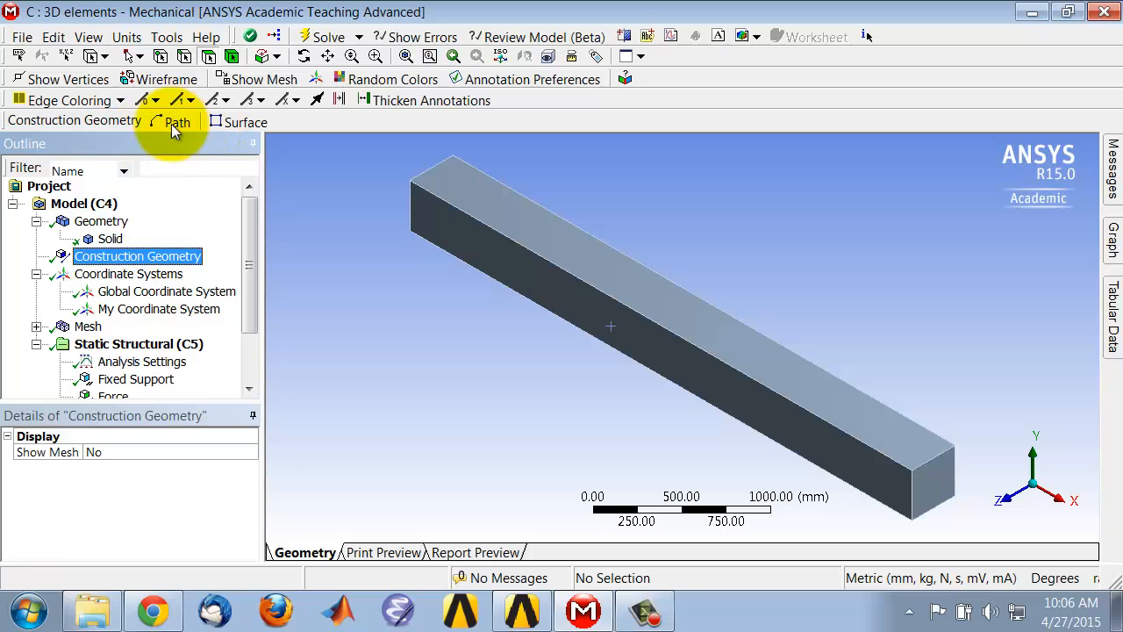
left_click(246, 122)
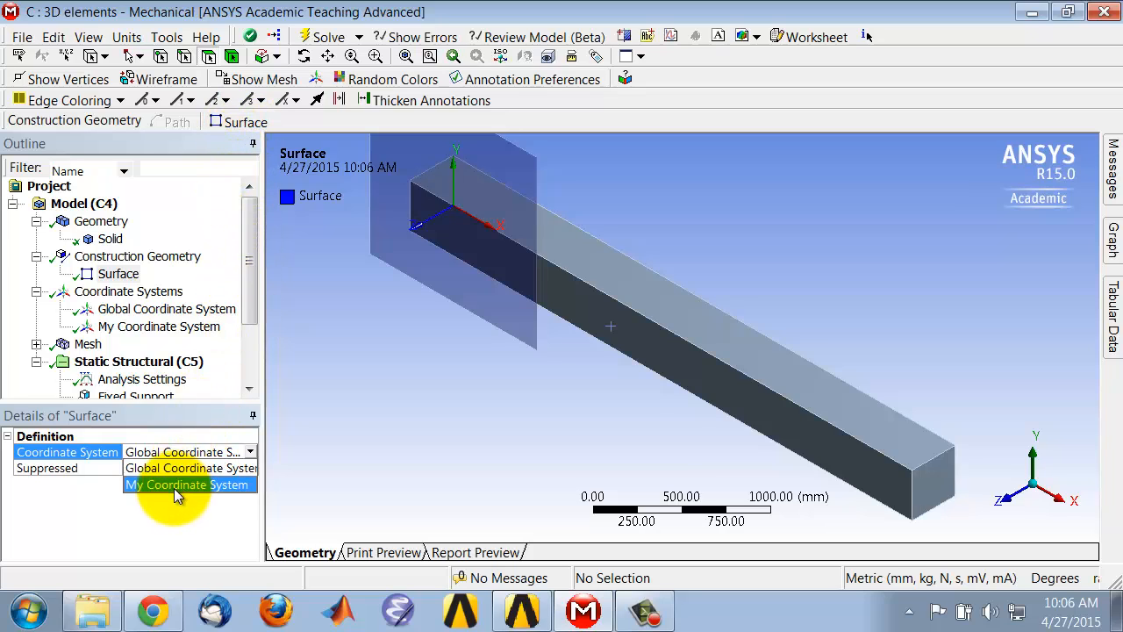
left_click(186, 484)
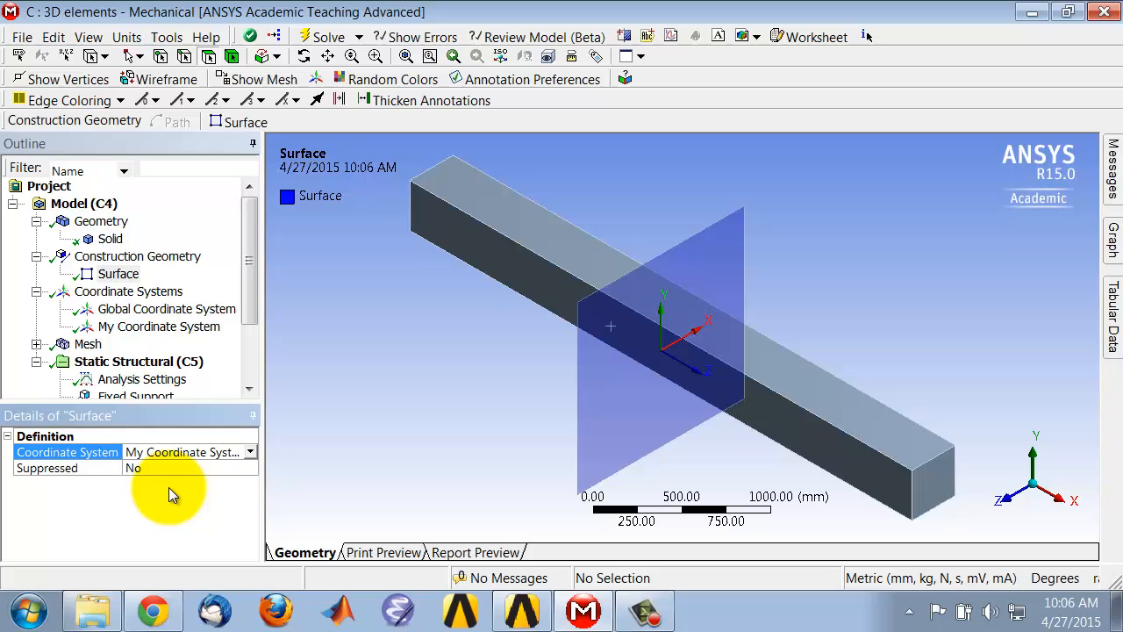
left_click(116, 273)
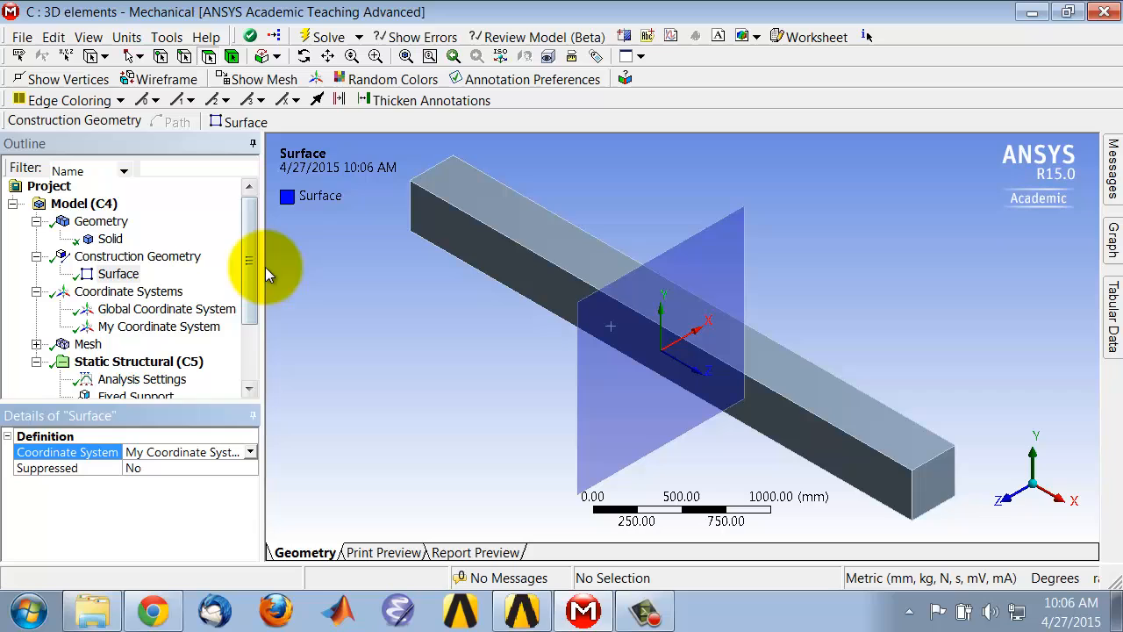
scroll("down", 3)
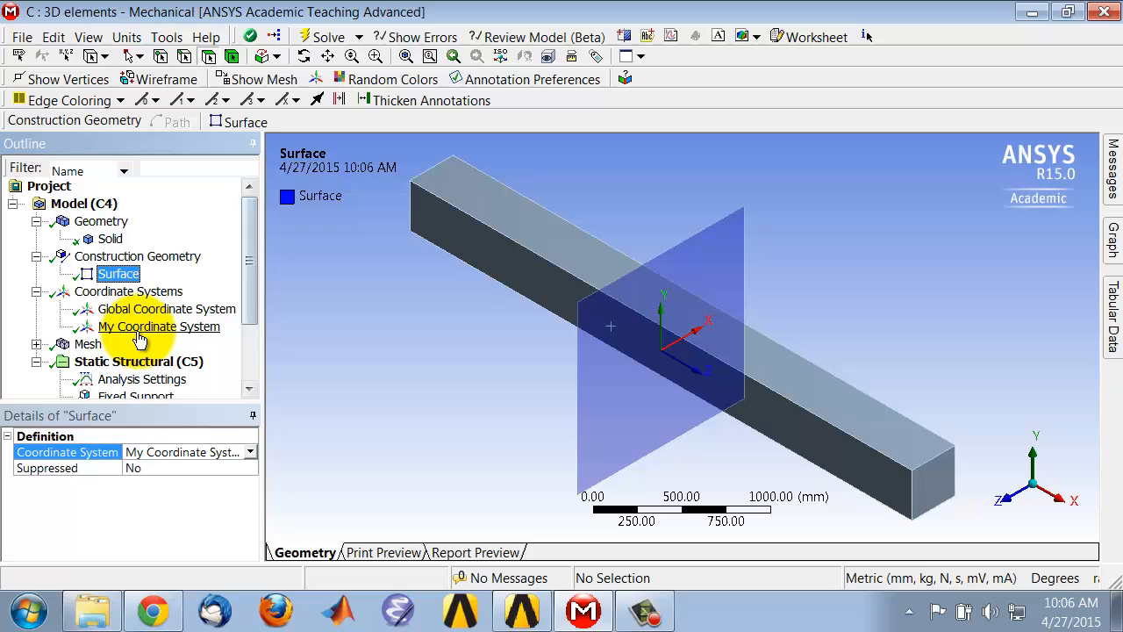
left_click(158, 327)
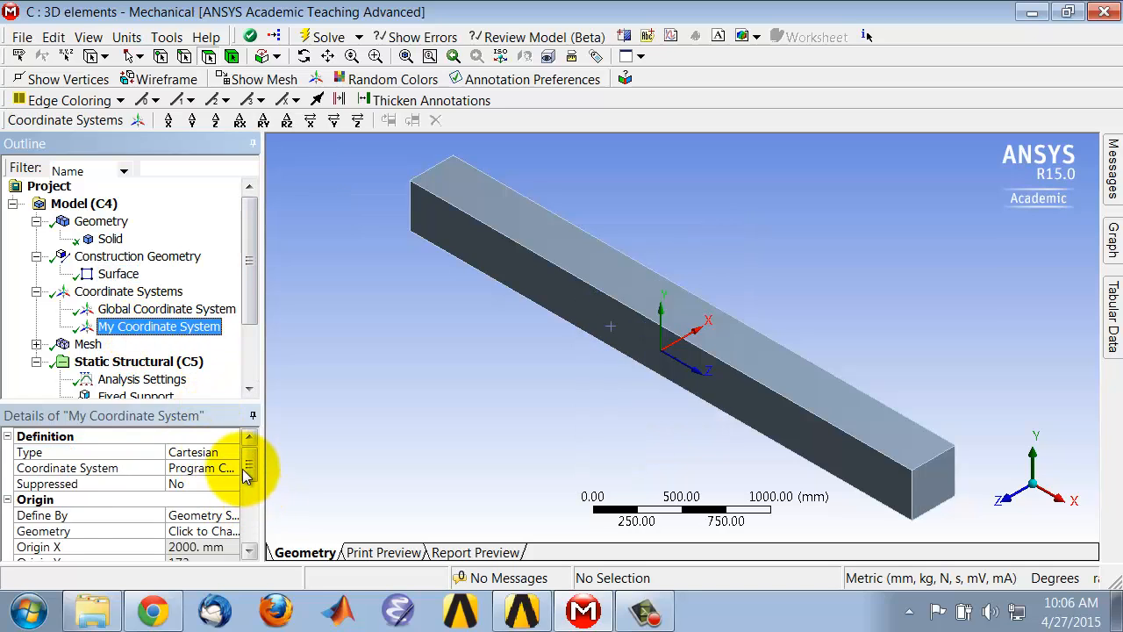
scroll("down", 3)
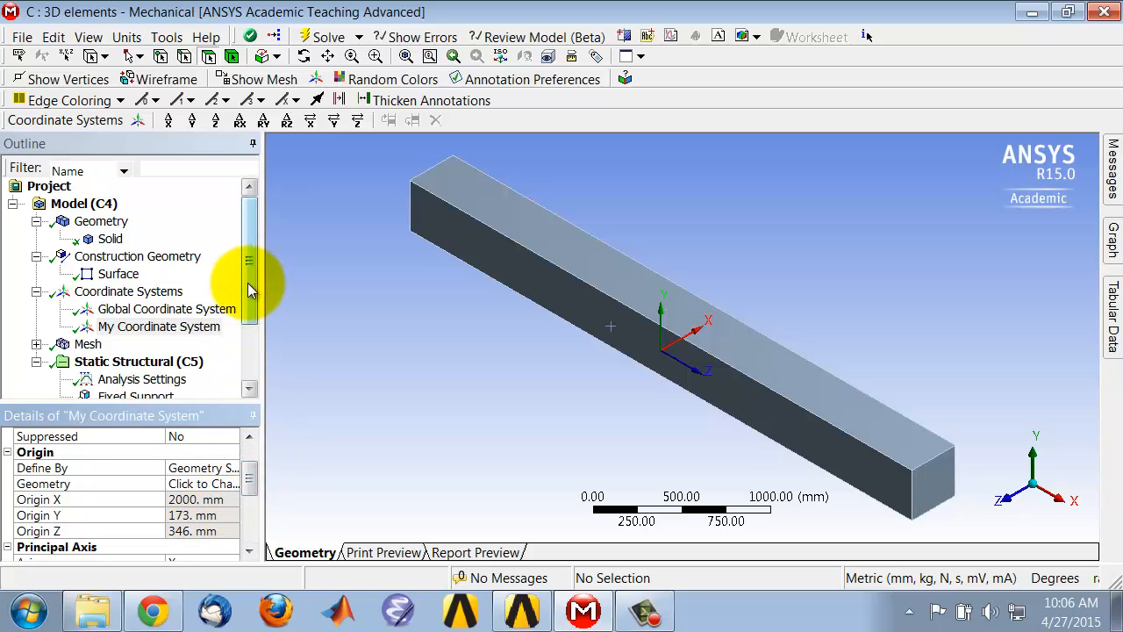
scroll("down", 3)
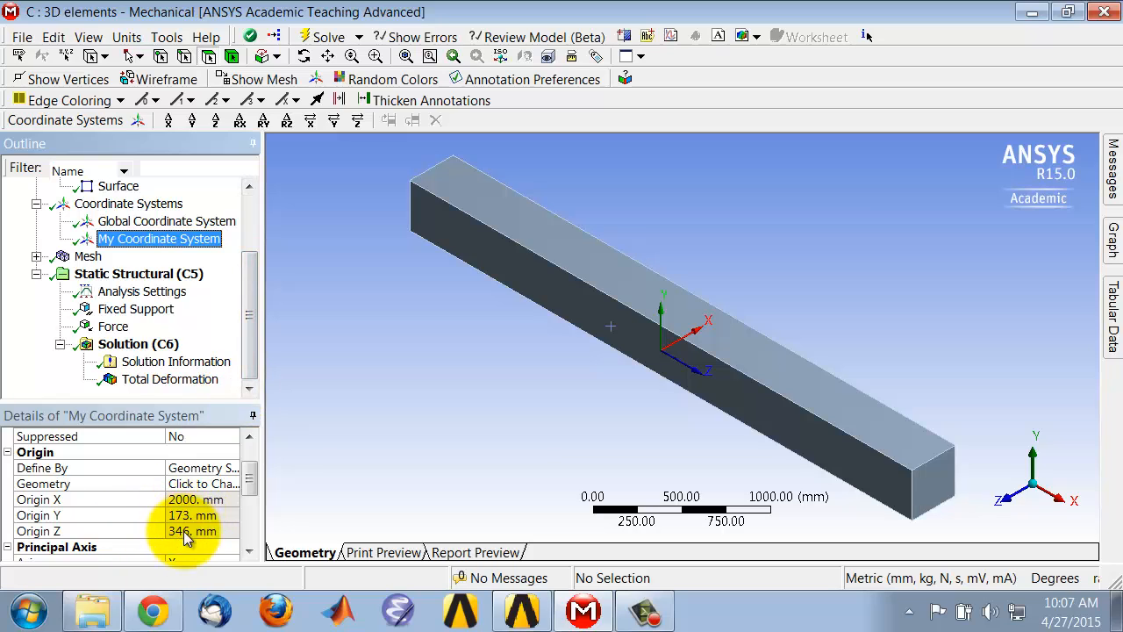
mouse_move(186, 541)
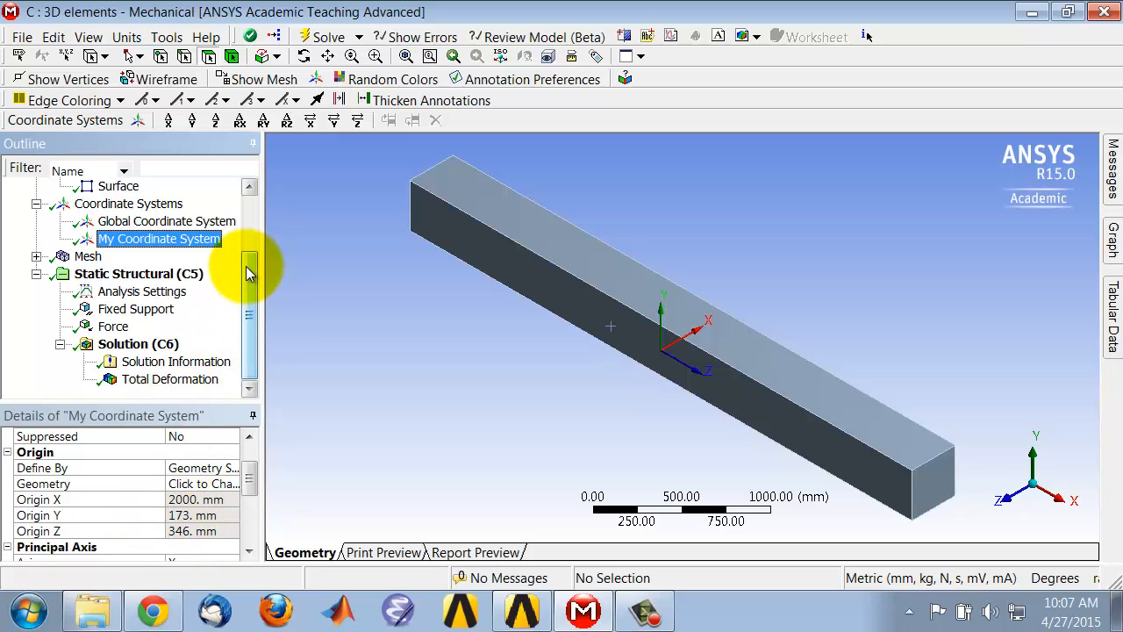
Add a Normal Stress result under the solution
left_click(137, 344)
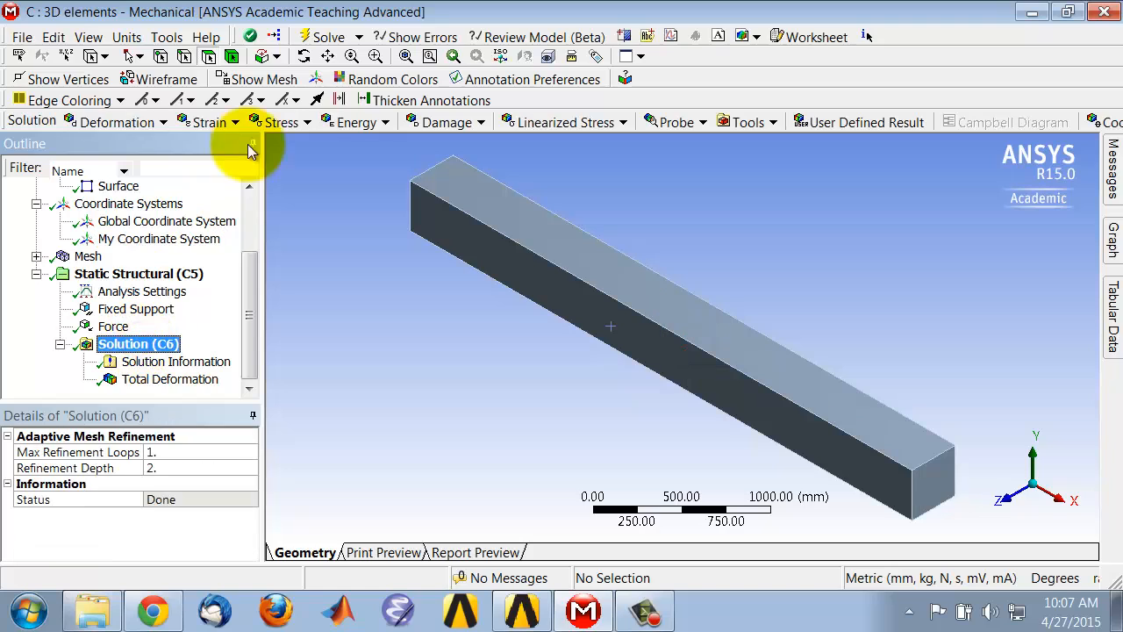
left_click(282, 123)
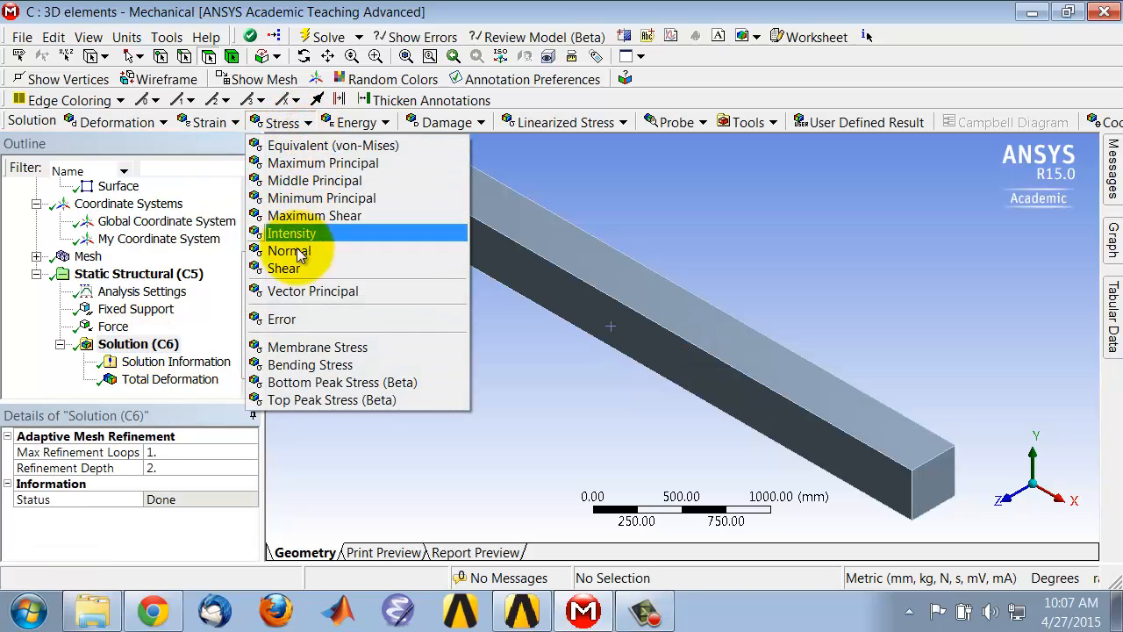
left_click(288, 249)
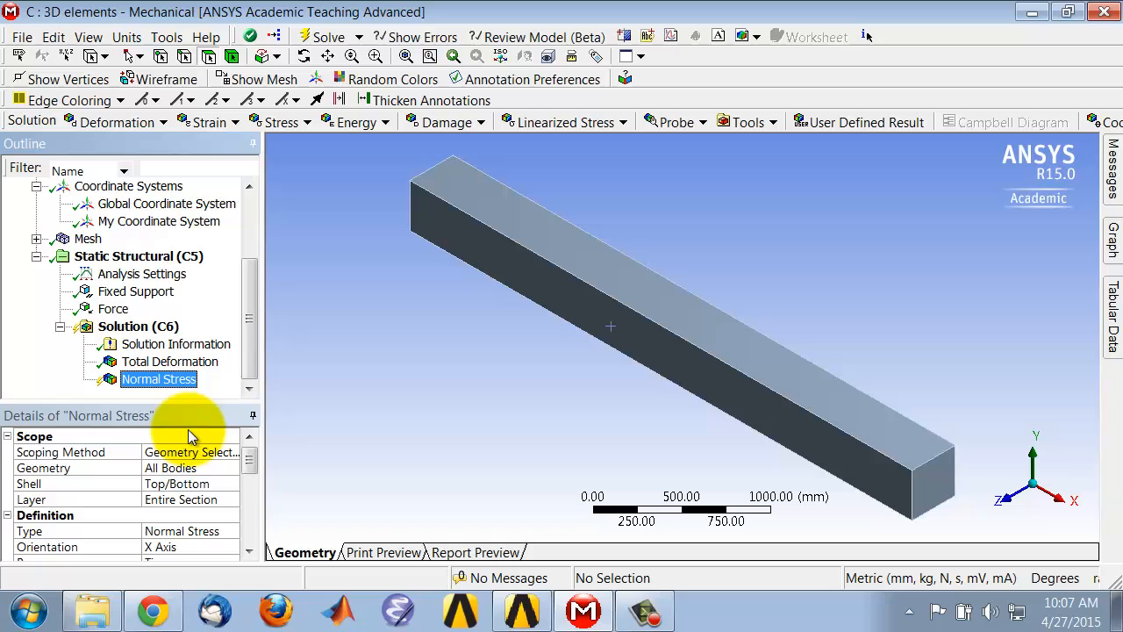
Rename the normal stress result sigma_xx and scope it to the construction surface
right_click(158, 379)
type("sigma_xx")
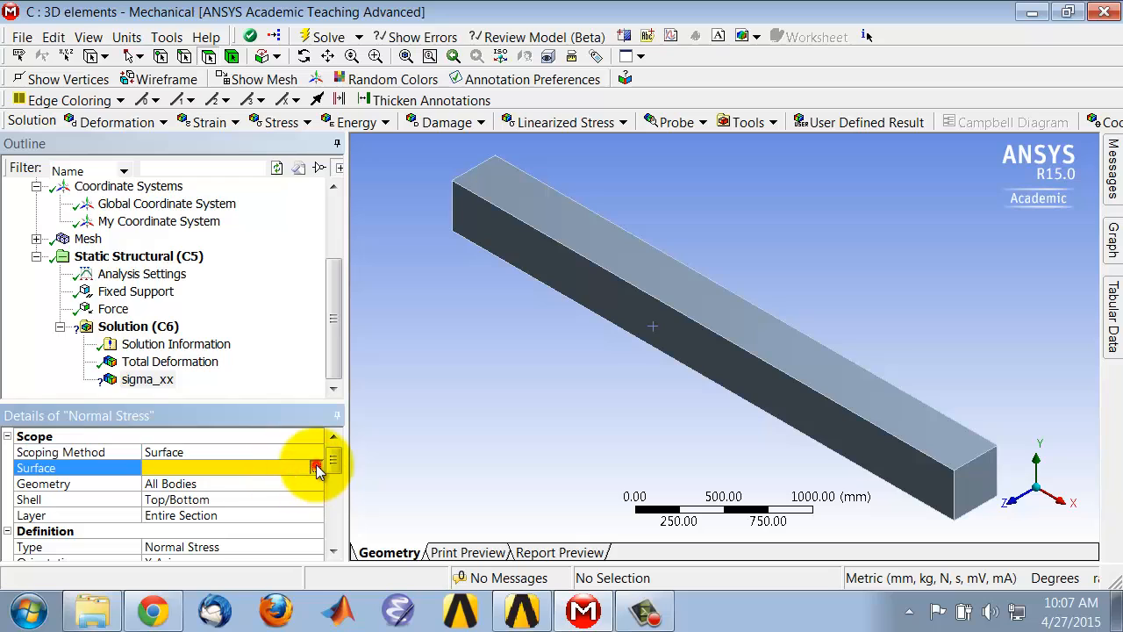
left_click(316, 467)
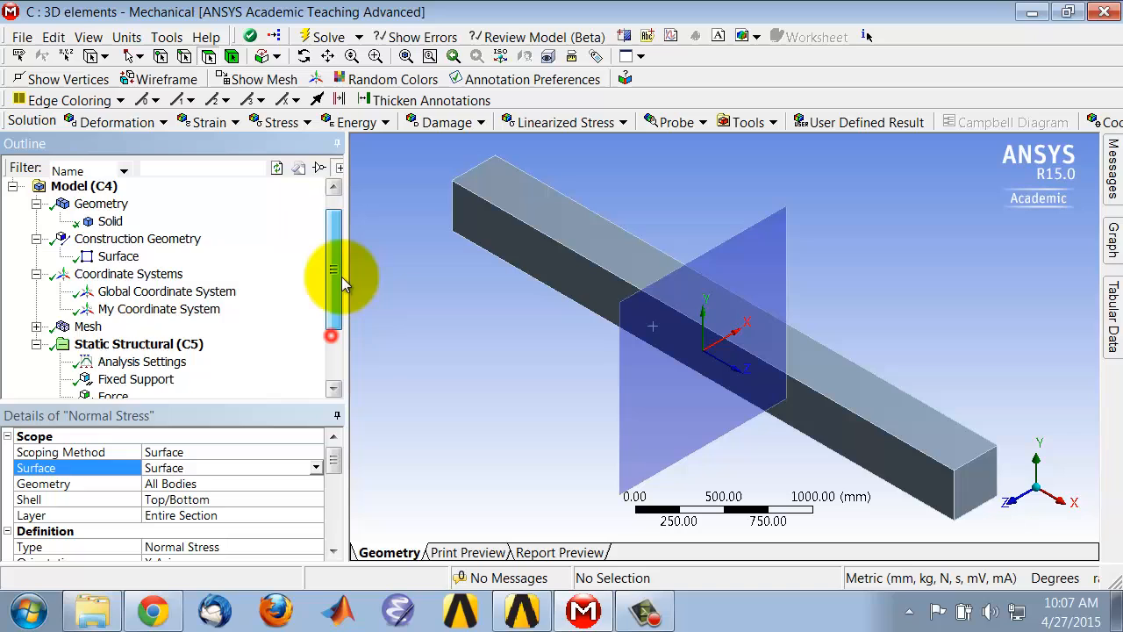
scroll("down", 3)
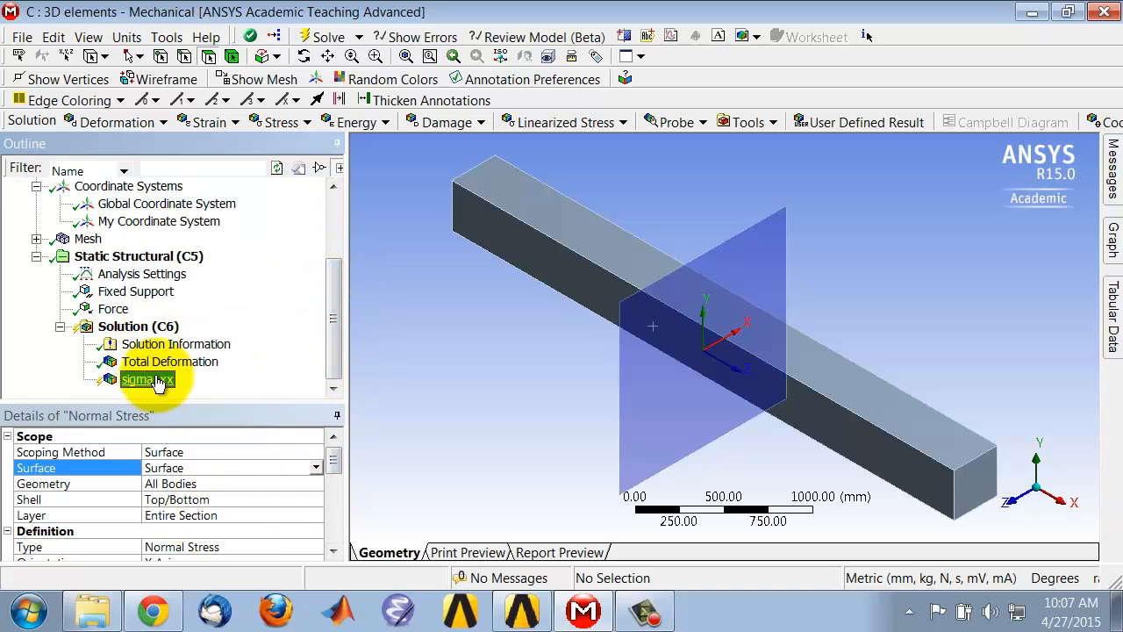
Evaluate sigma_xx and rotate the view to see the mid-span stress contour in 3D
right_click(148, 379)
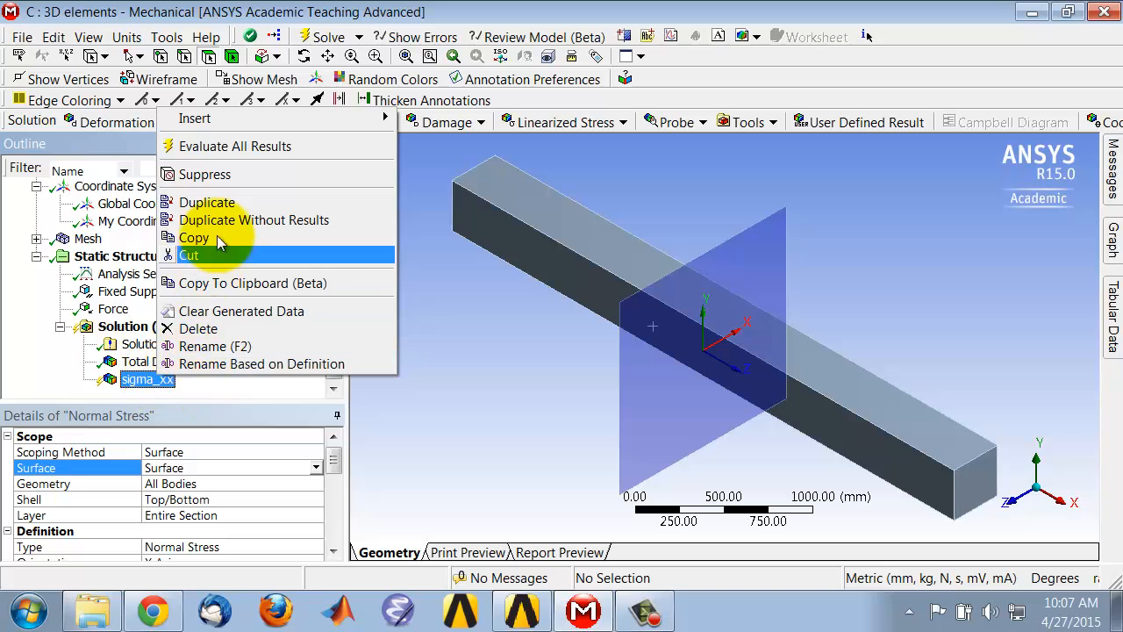
left_click(236, 146)
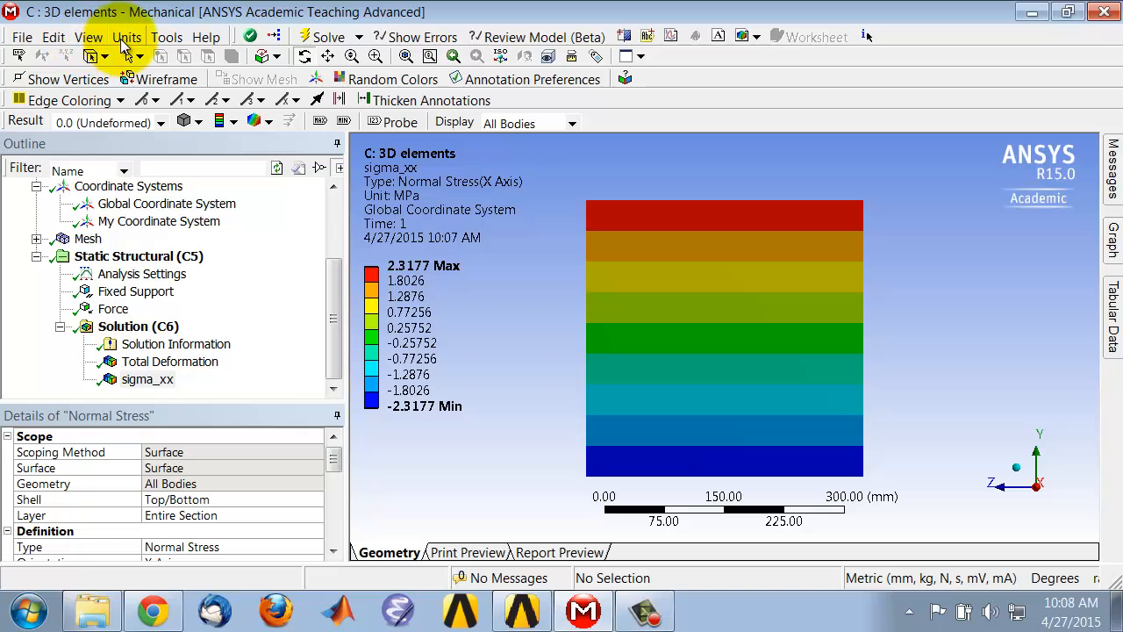
left_click(91, 37)
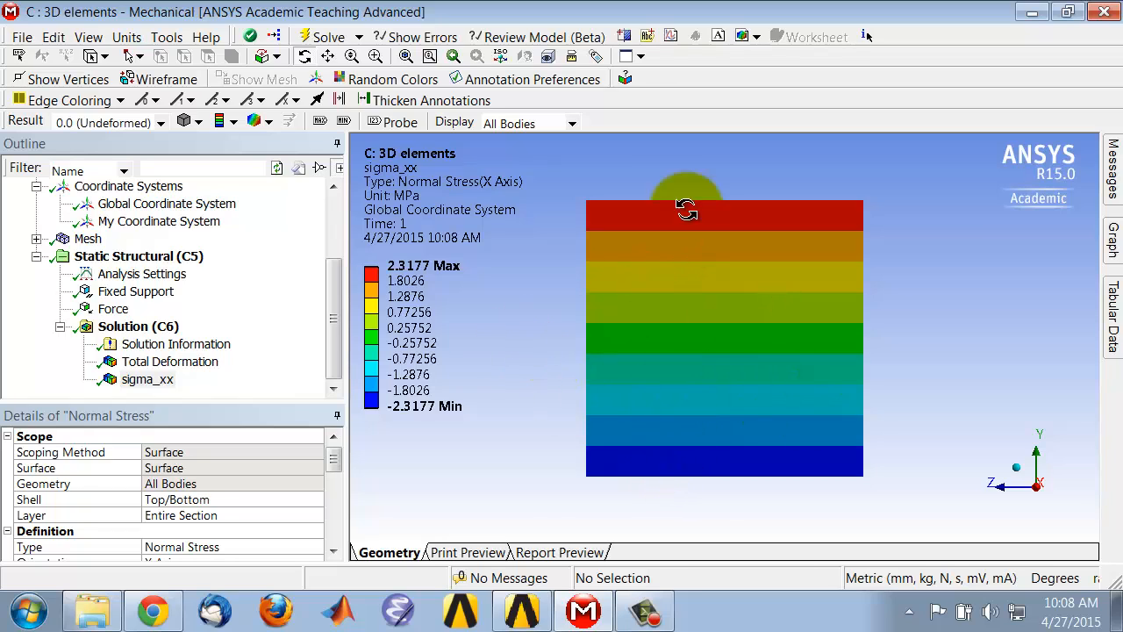
mouse_move(674, 483)
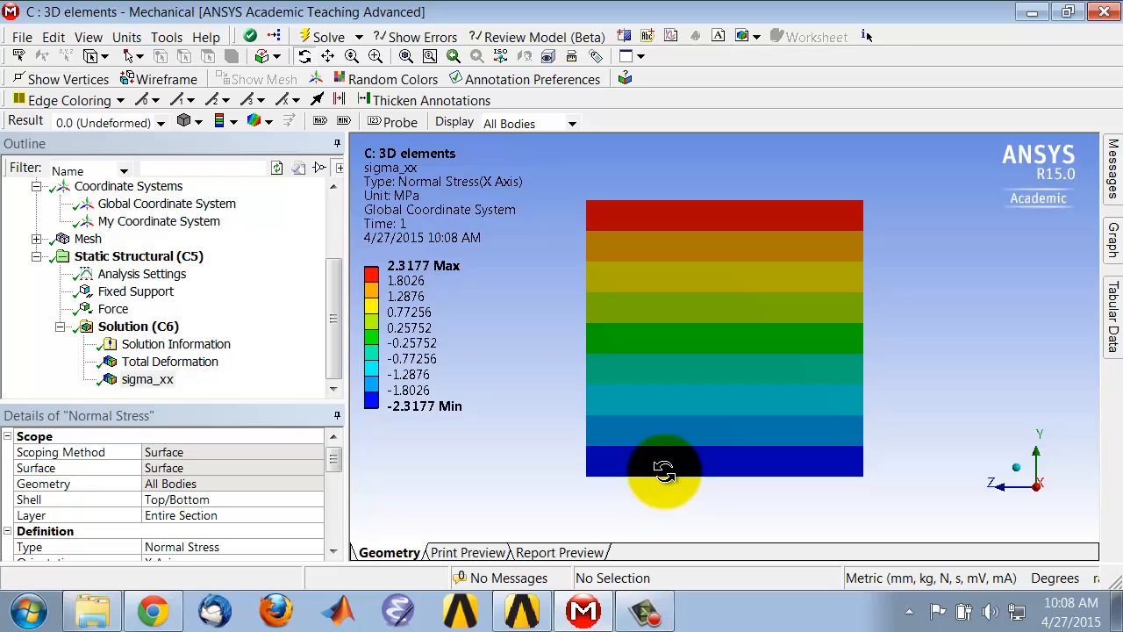
left_click(1016, 467)
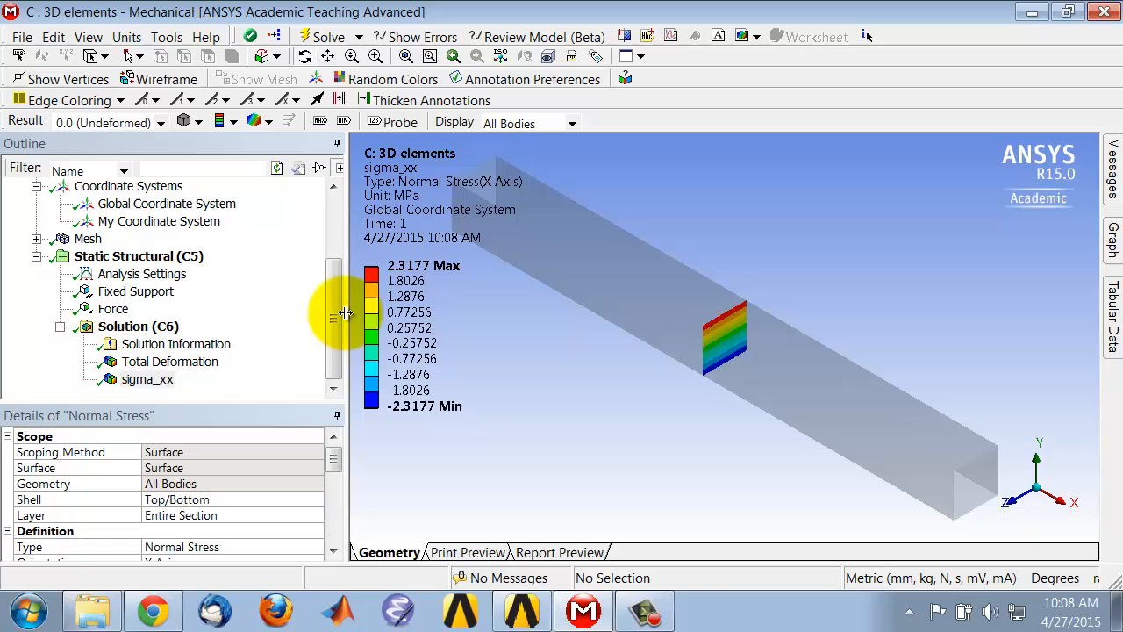
Select the beam Geometry branch to show its details
left_click(102, 222)
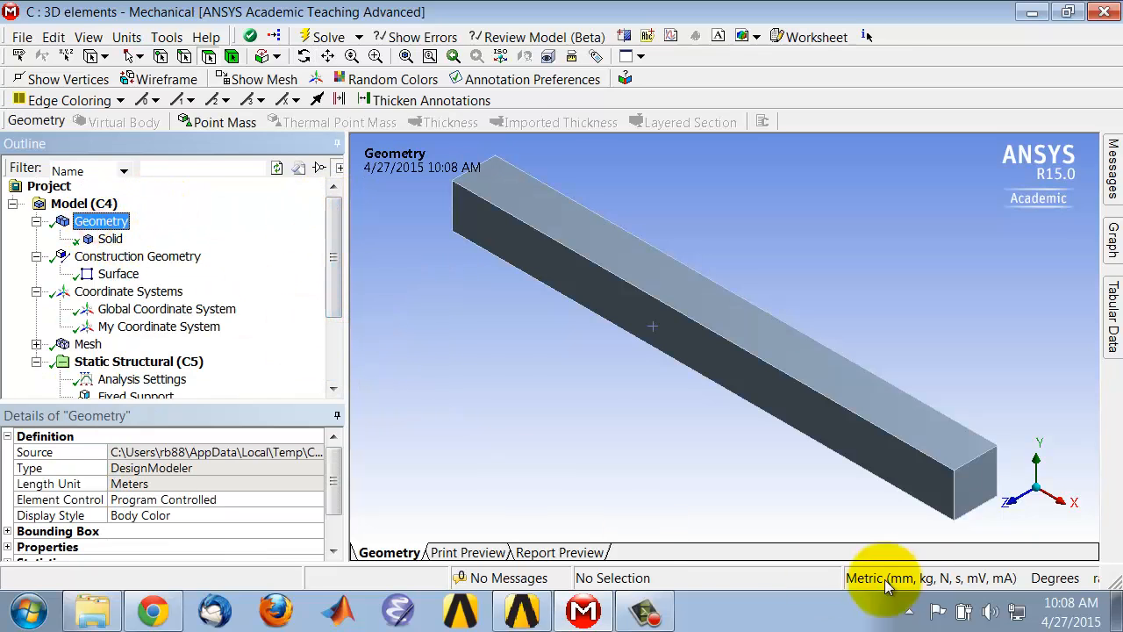
mouse_move(962, 481)
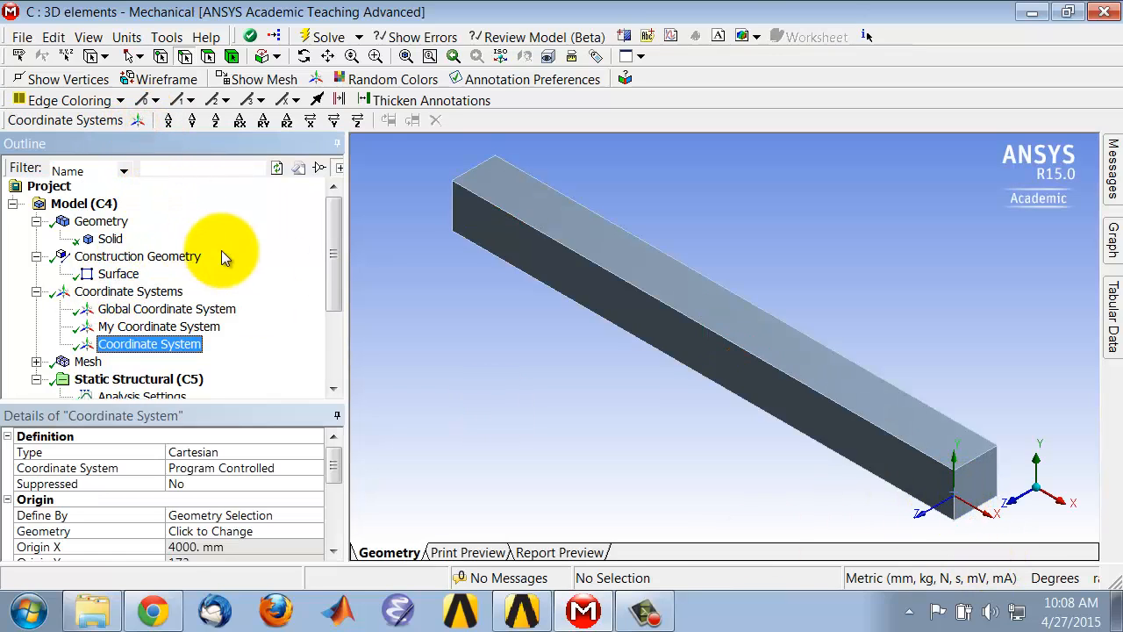
mouse_move(632, 435)
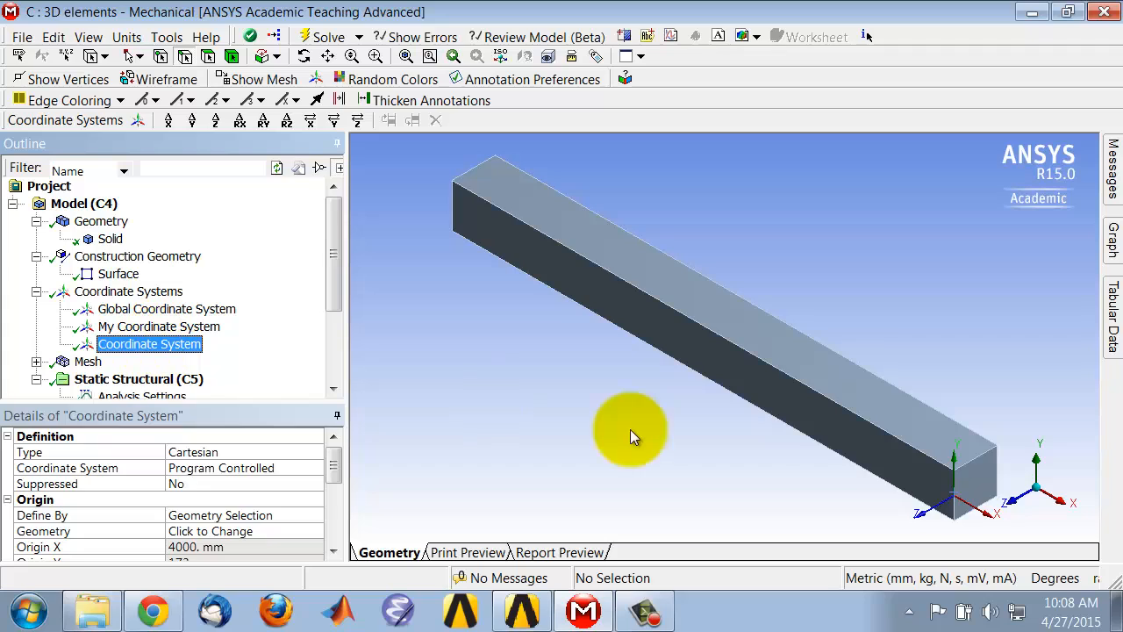
mouse_move(961, 505)
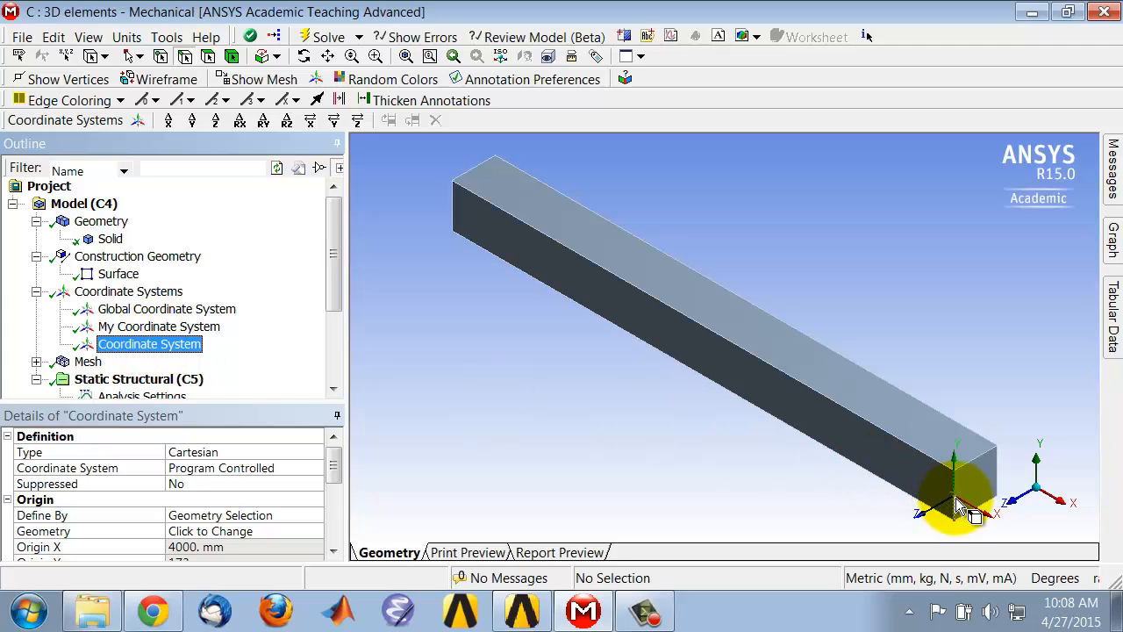
mouse_move(686, 493)
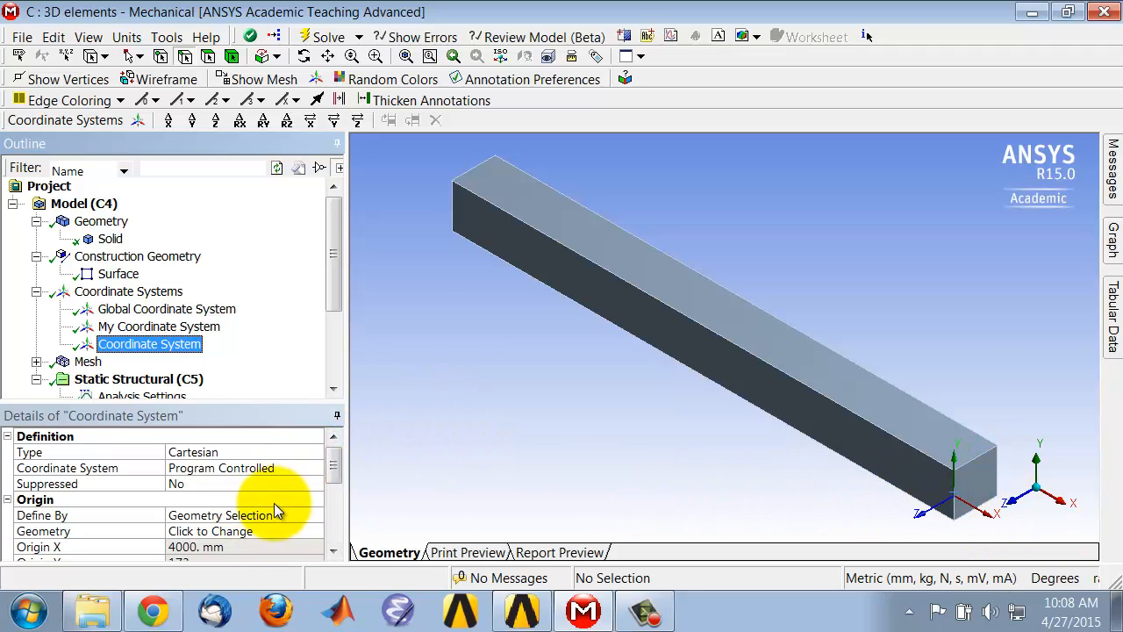
Insert a Deformation Probe located by Coordinate System at the beam-end coordinate system
scroll("down", 3)
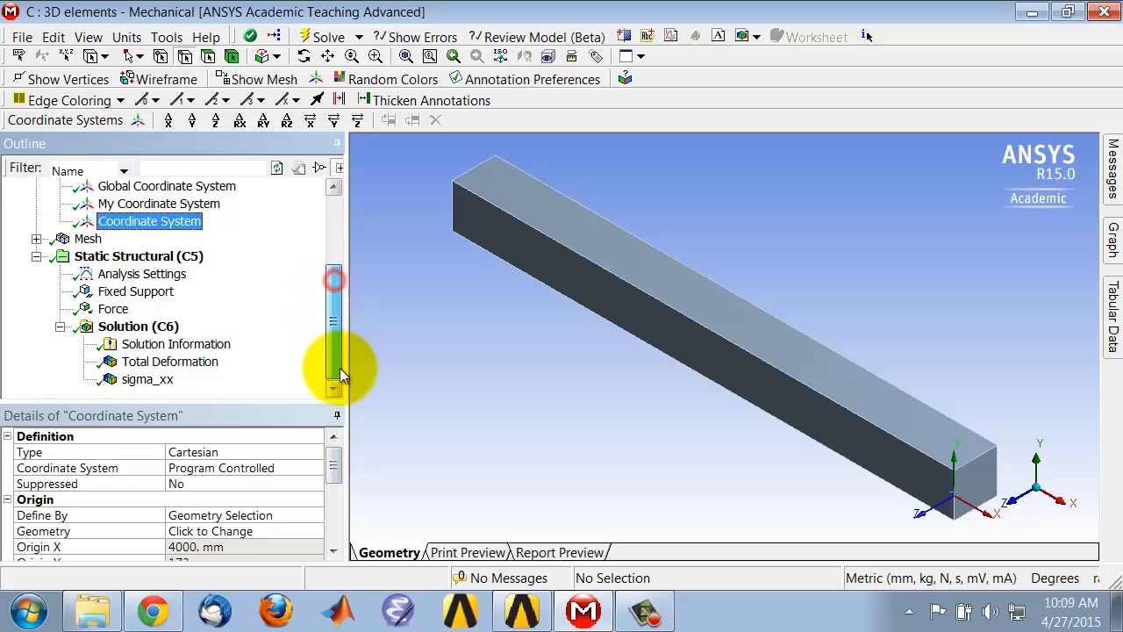
left_click(137, 326)
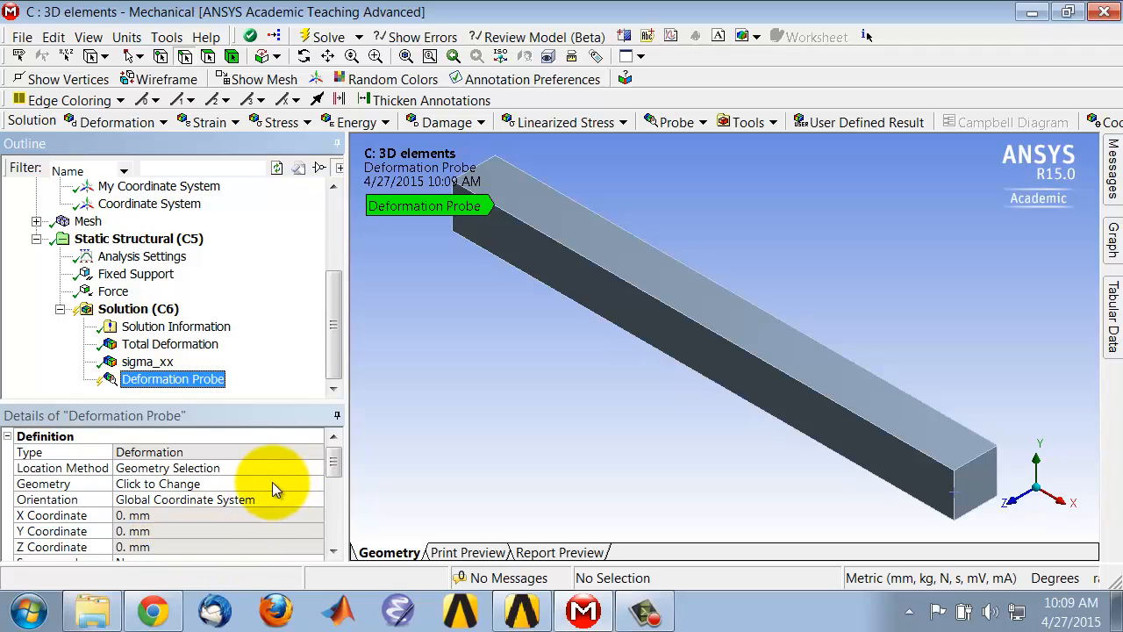
mouse_move(290, 507)
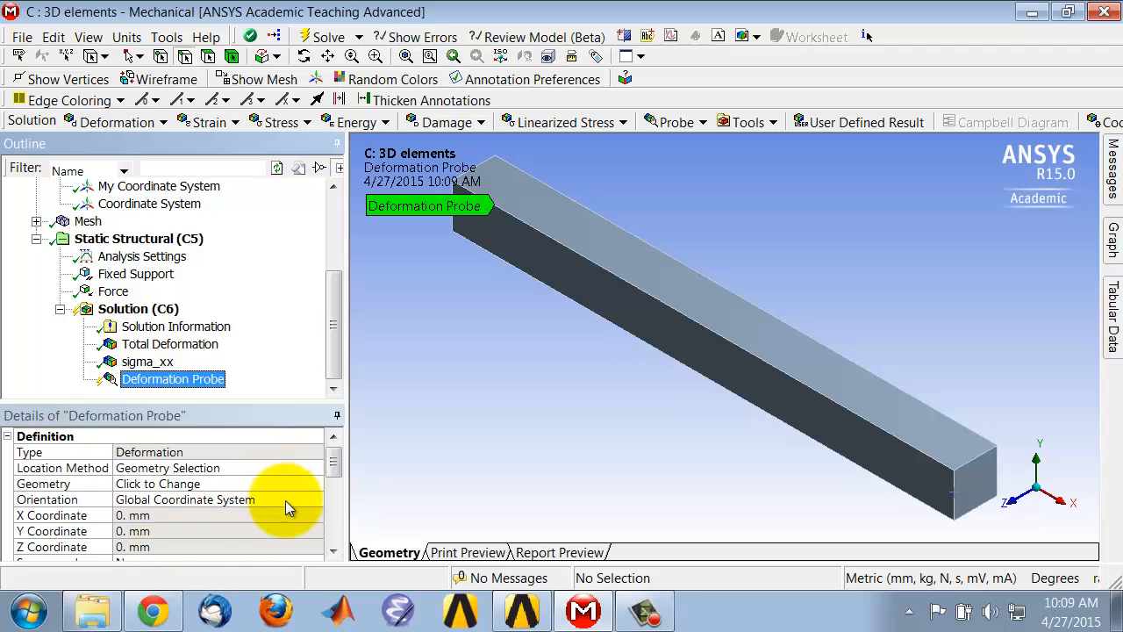
mouse_move(284, 484)
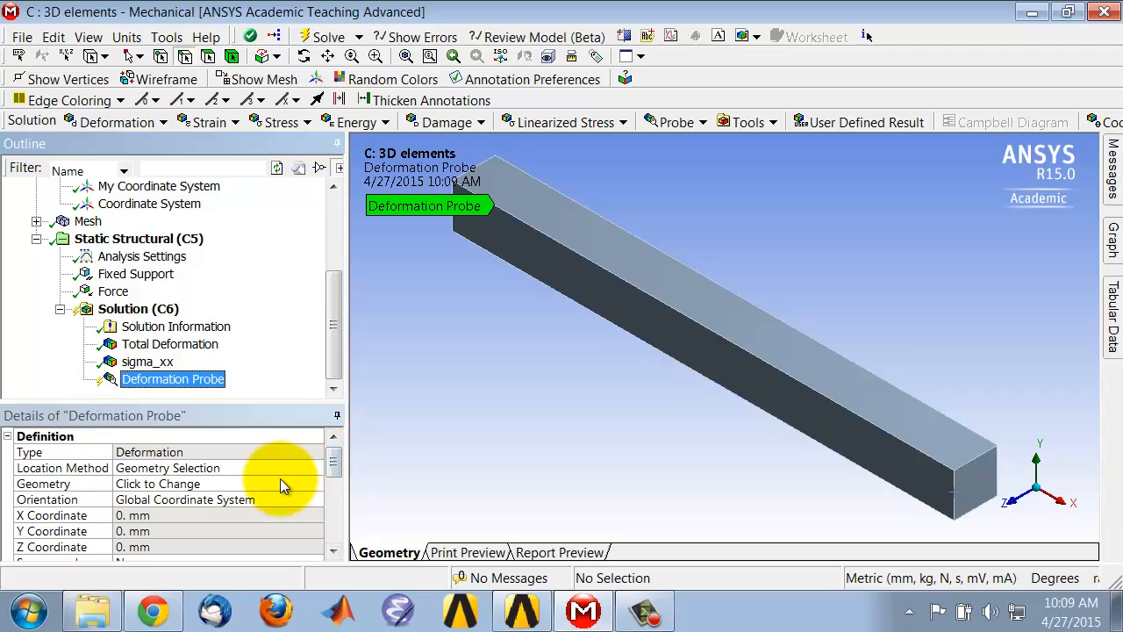
left_click(158, 484)
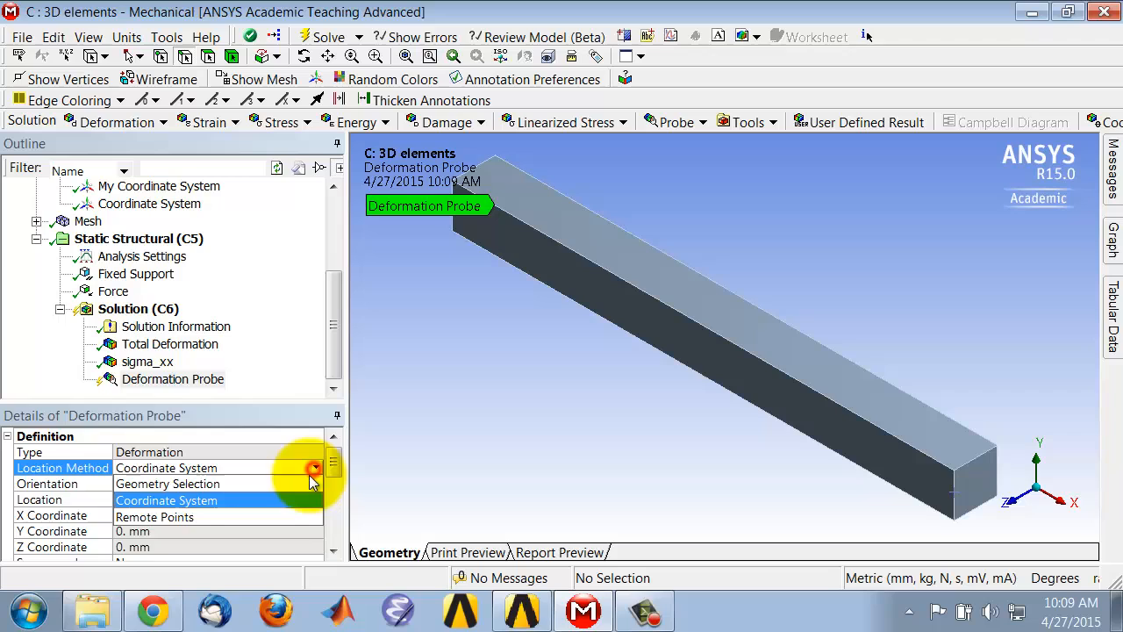
left_click(167, 484)
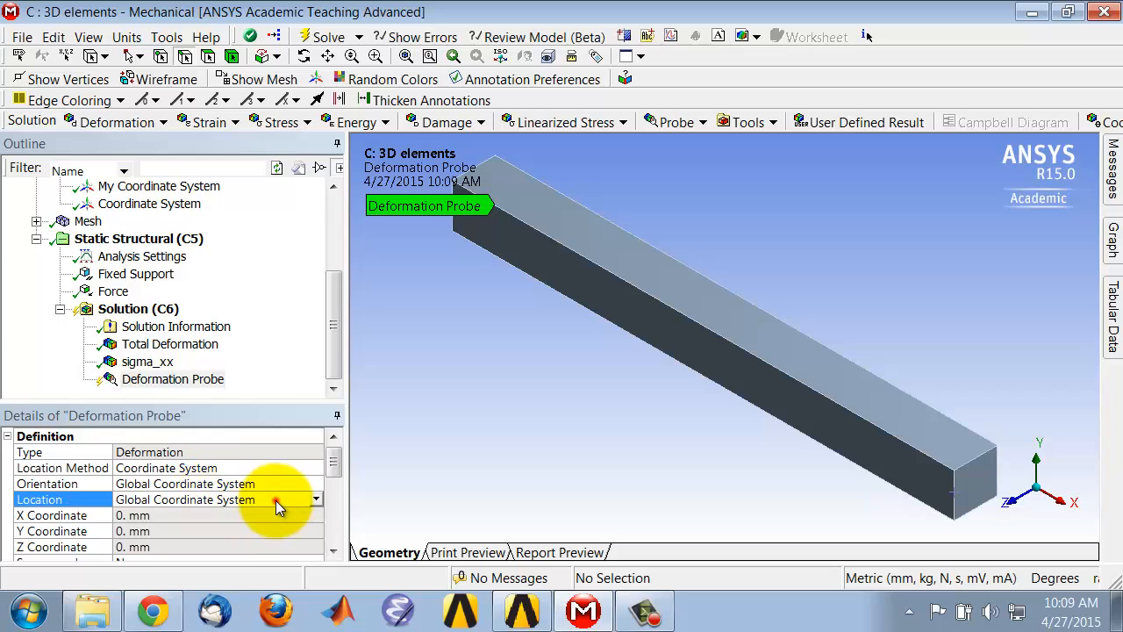
left_click(315, 498)
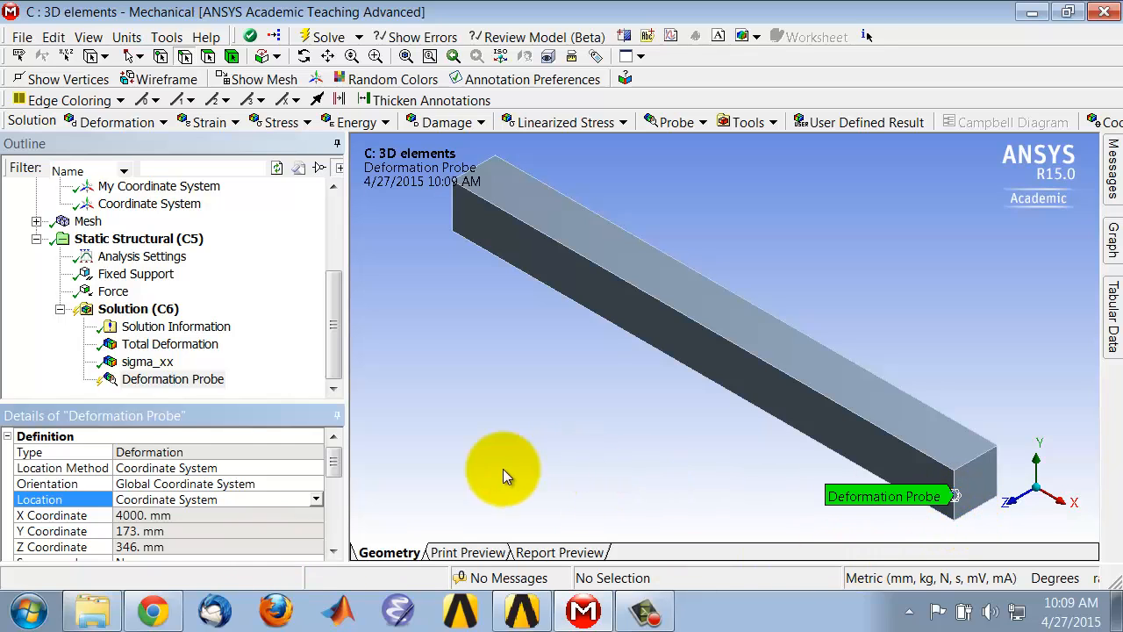
right_click(172, 379)
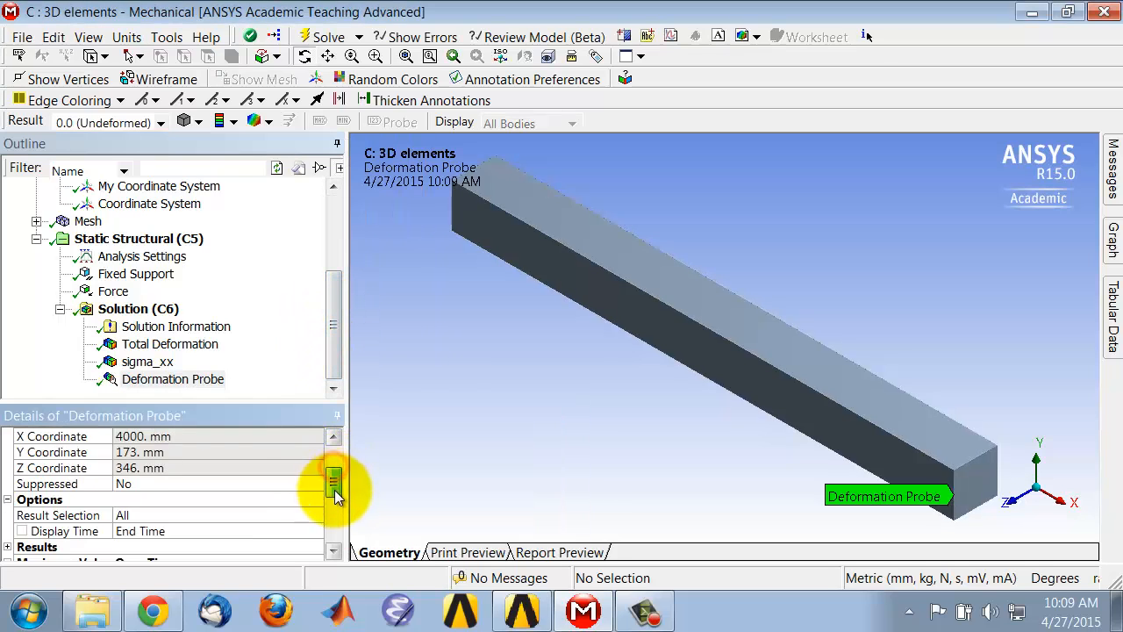
Show the beam-end coordinate system's settings, origin at X 4000 mm
scroll("down", 3)
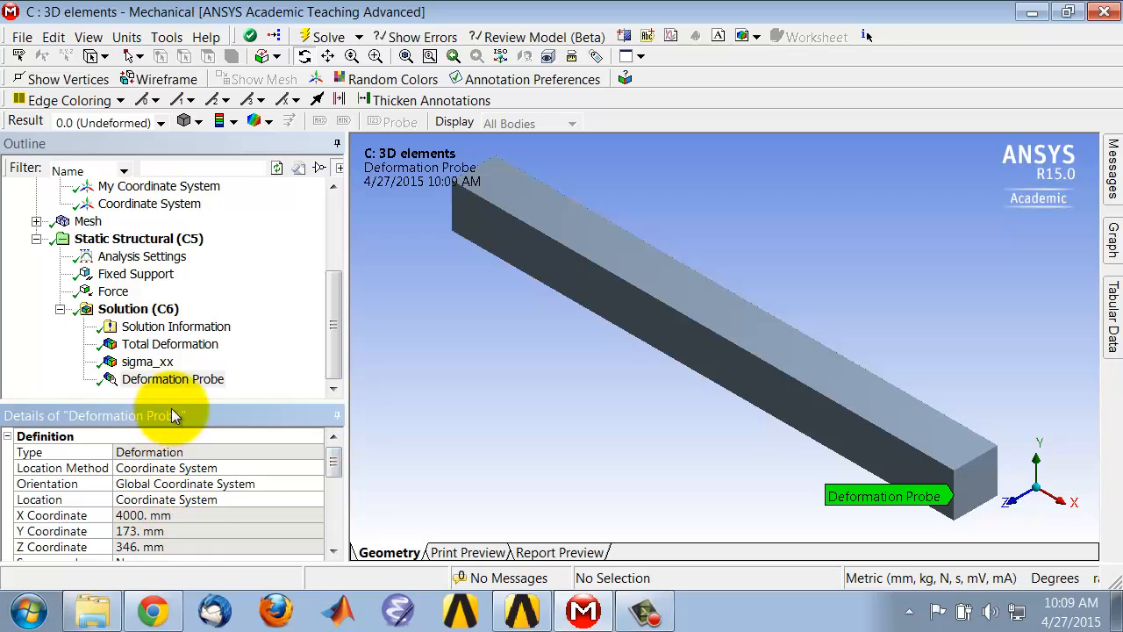
left_click(149, 204)
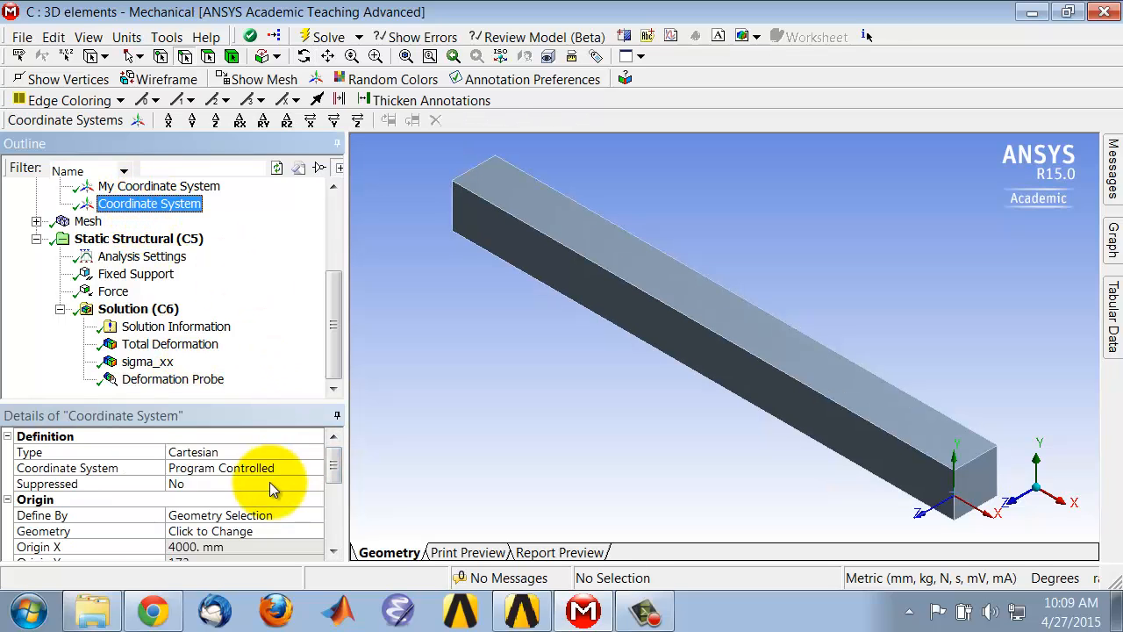
mouse_move(281, 516)
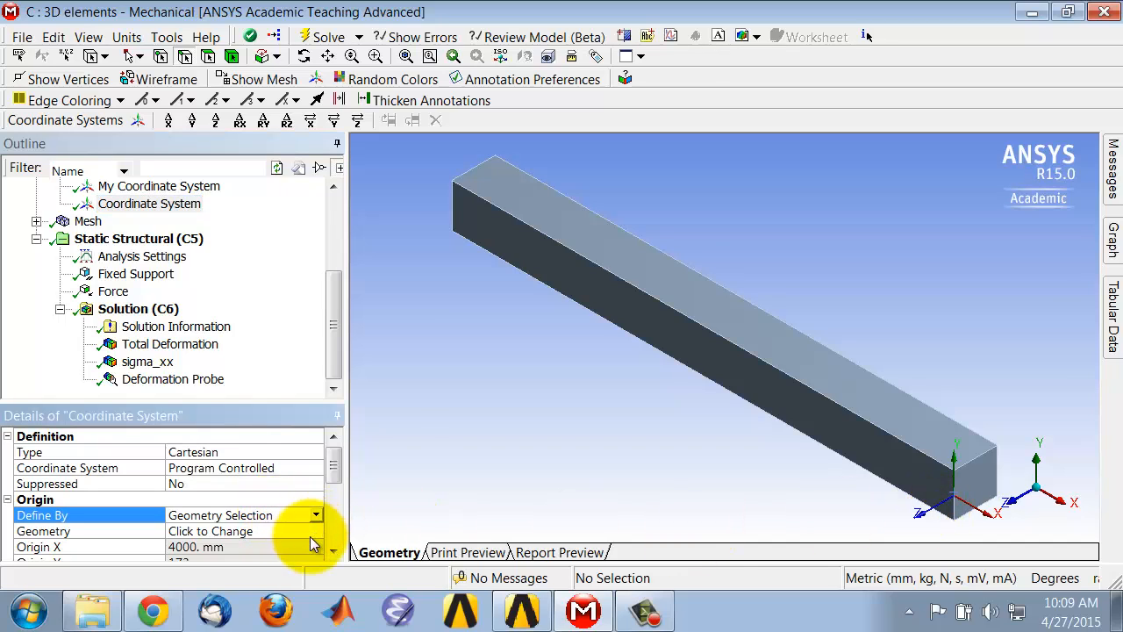
left_click(979, 500)
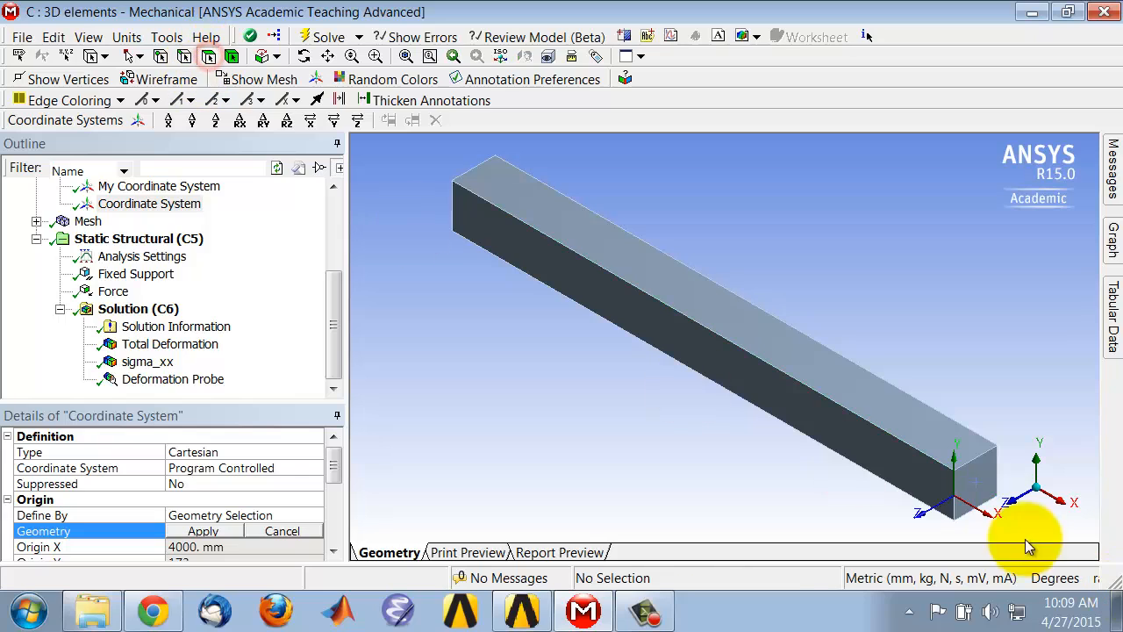
left_click(204, 530)
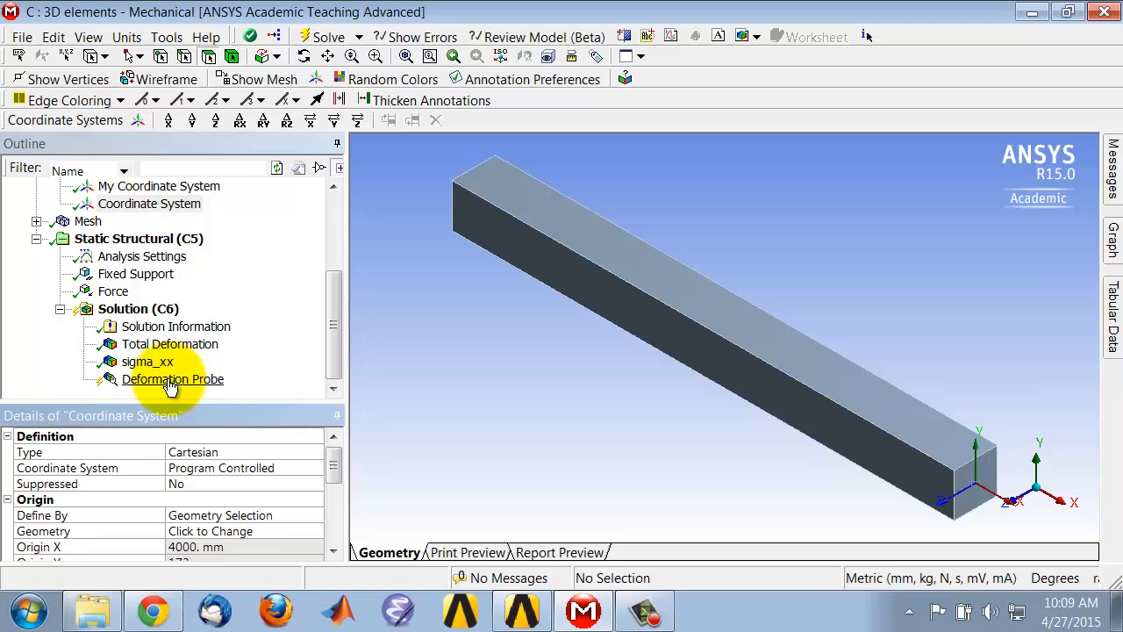
right_click(172, 379)
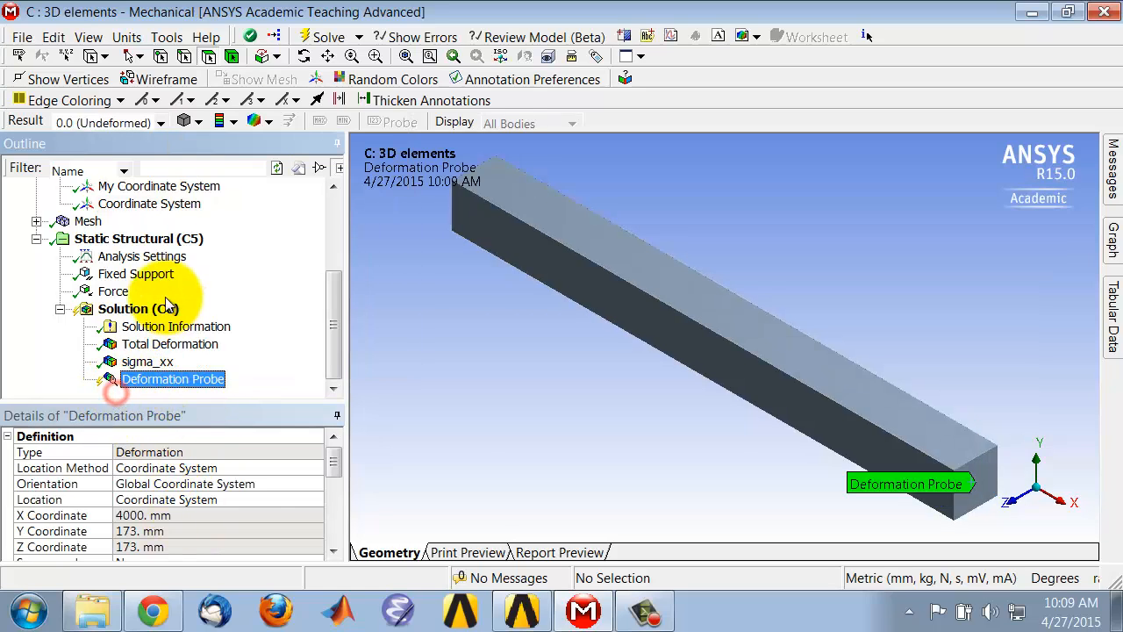
Evaluate the Deformation Probe, reporting a -5.0787 mm Y deflection at the beam end
right_click(123, 308)
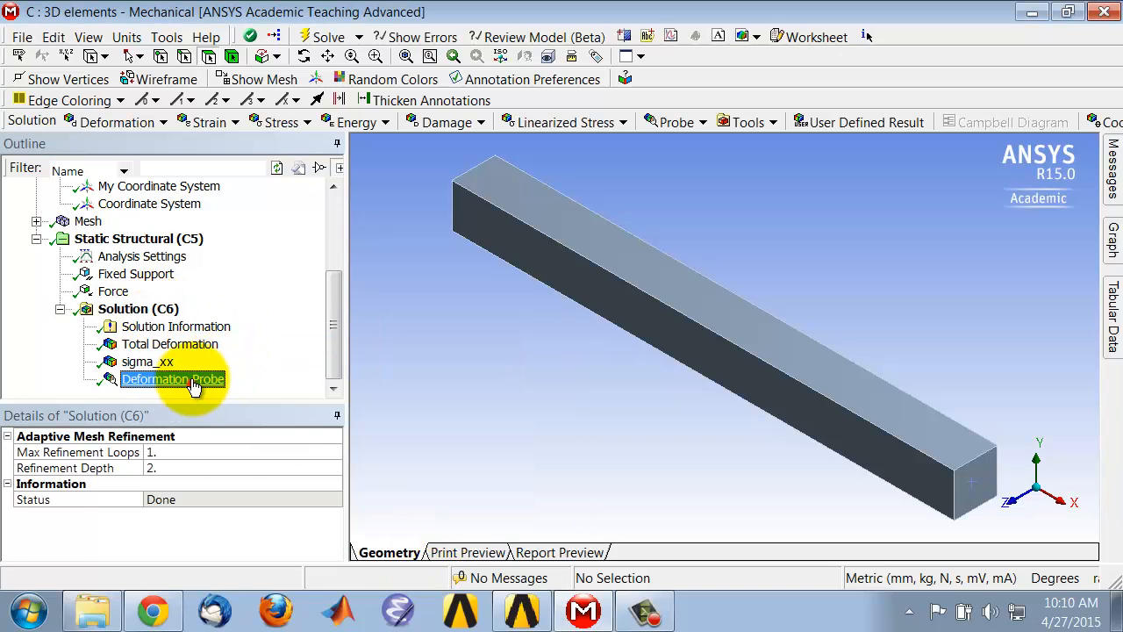
left_click(172, 379)
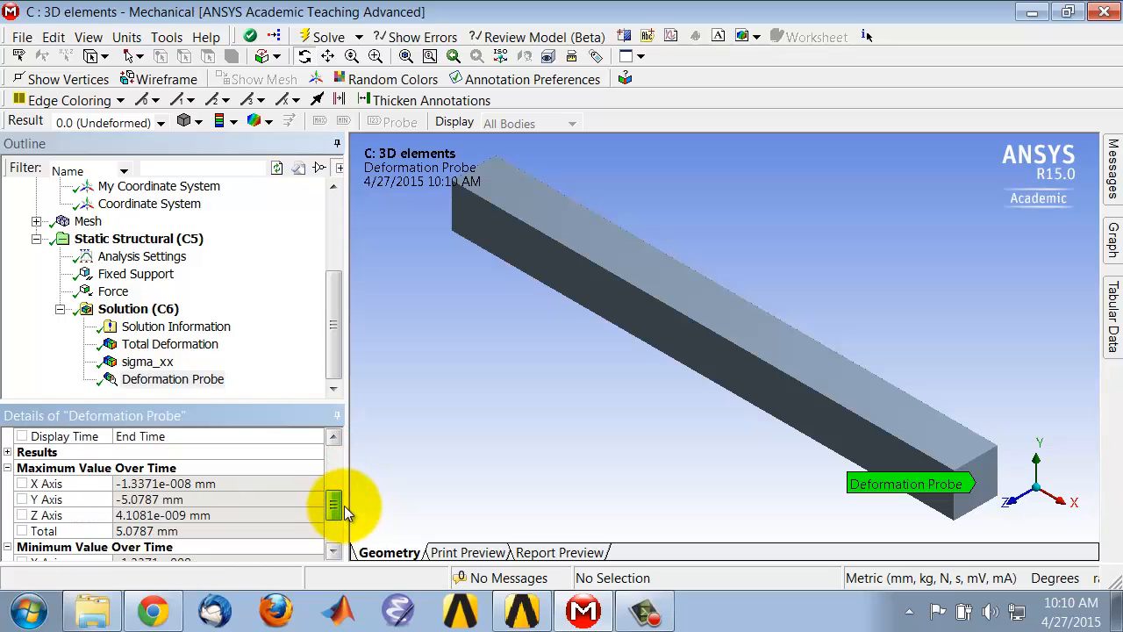
mouse_move(334, 525)
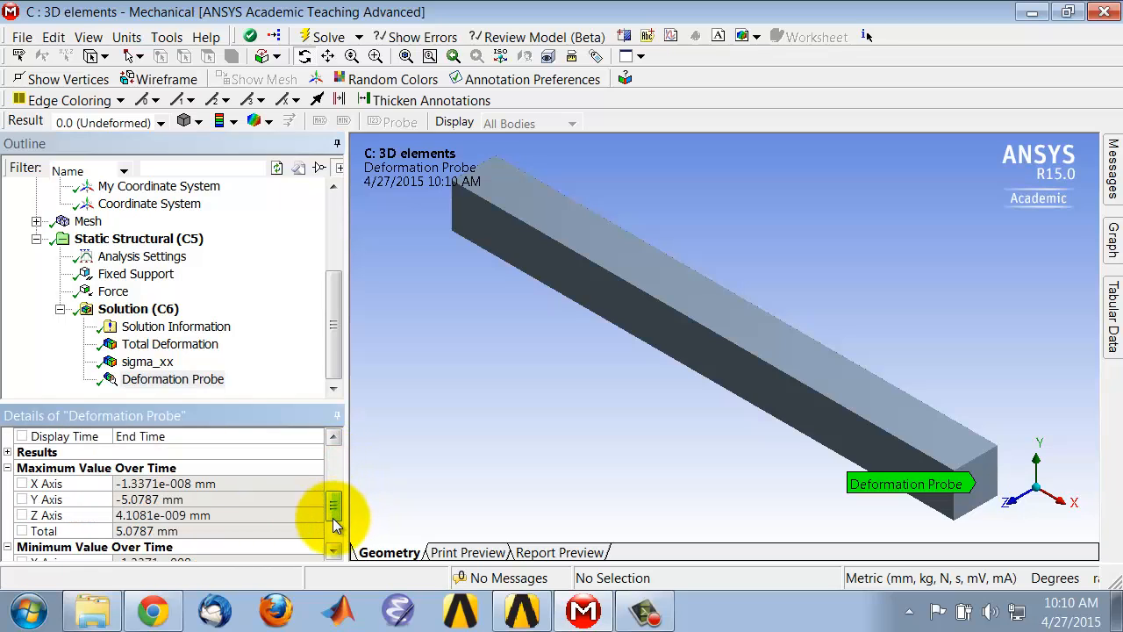